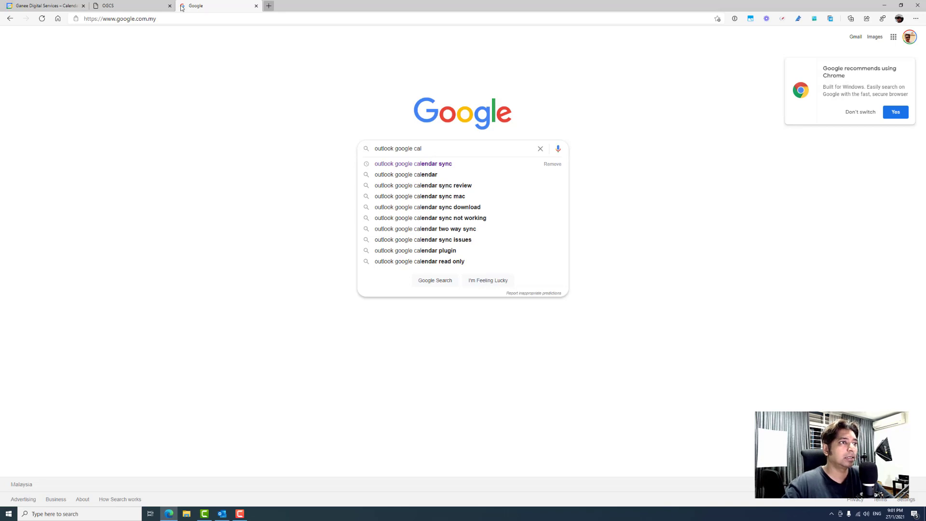
Step: Search Google for 'outlook google calendar sync' using the autocomplete suggestion
click(413, 163)
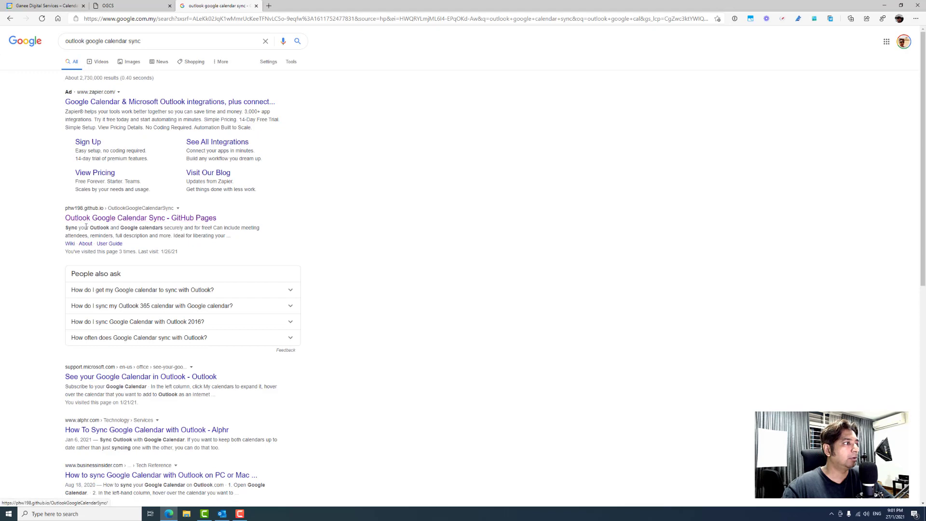
mouse_move(141, 218)
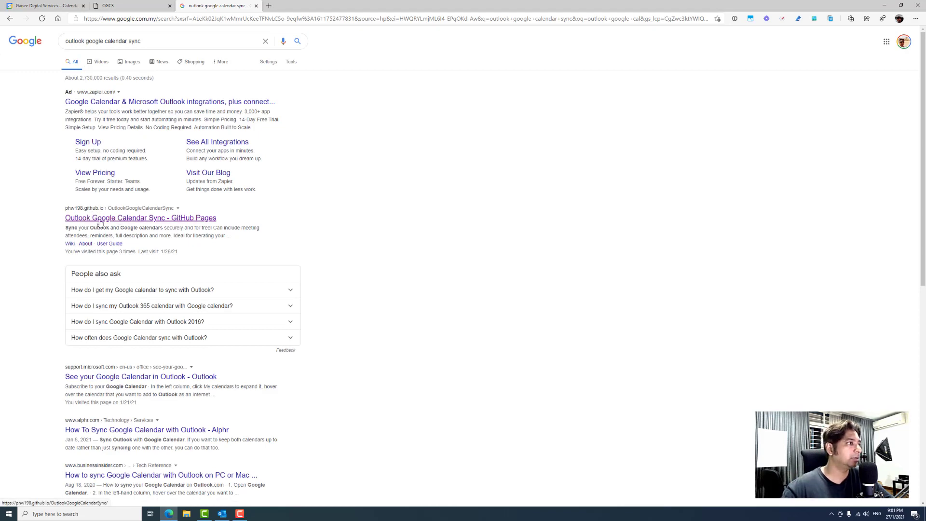
Step: Open the Outlook Google Calendar Sync GitHub Pages site and scroll through its features
click(140, 217)
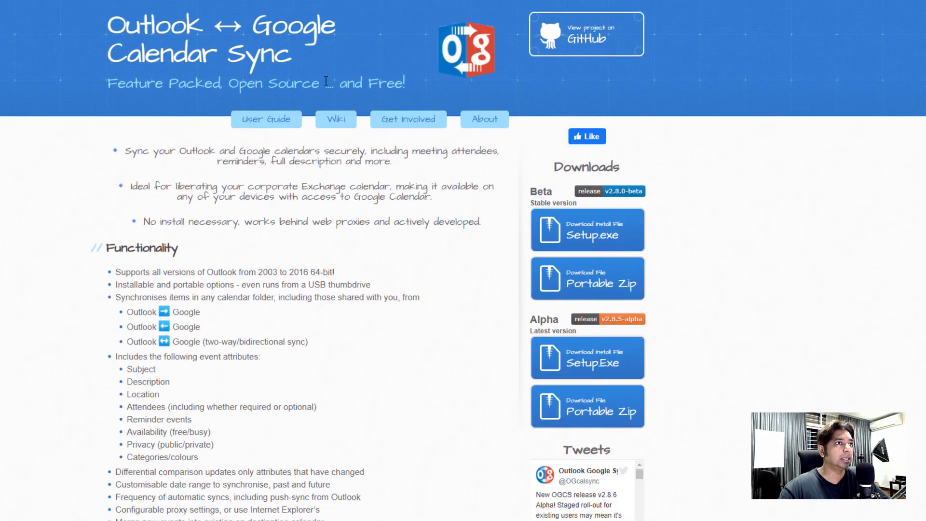
mouse_move(523, 187)
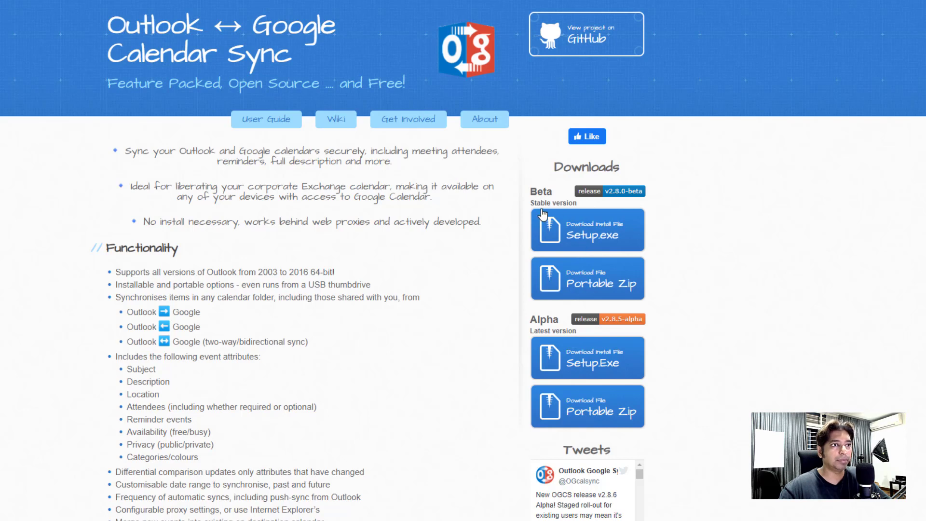
mouse_move(581, 267)
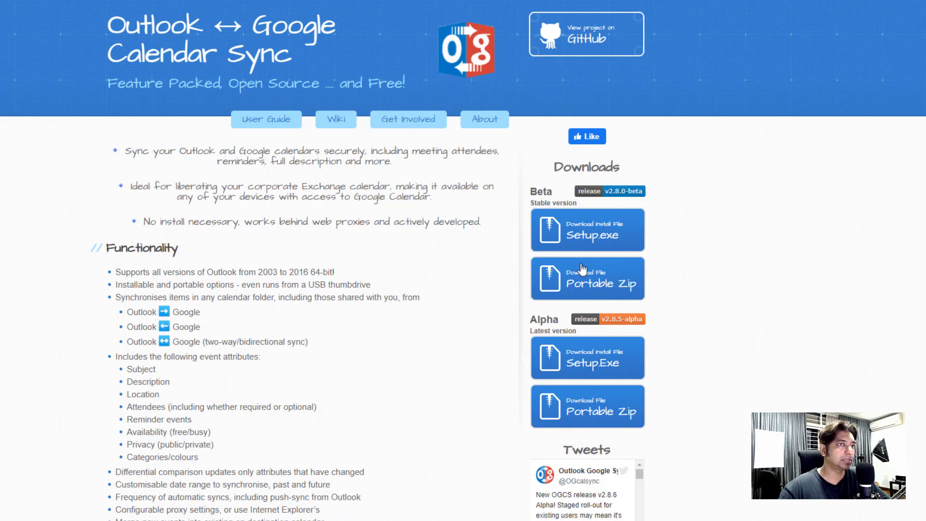
mouse_move(554, 269)
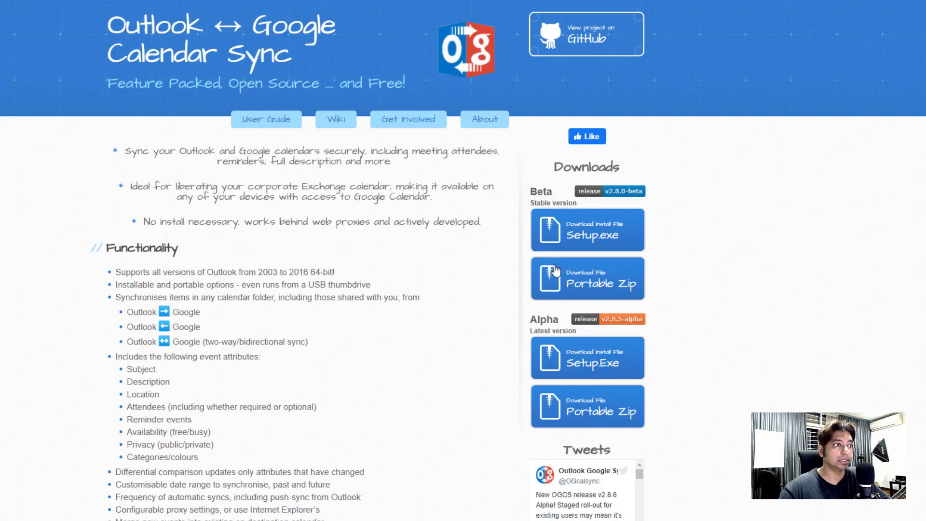
mouse_move(250, 366)
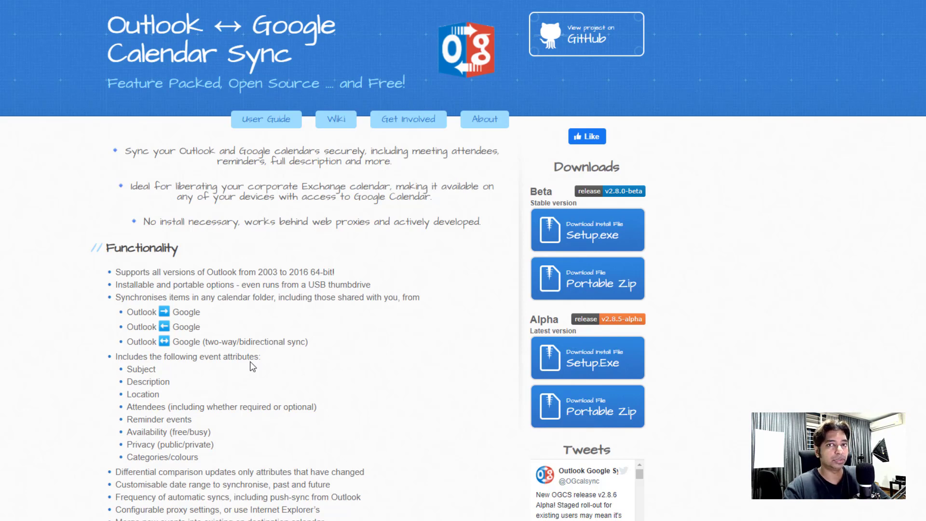
mouse_move(216, 381)
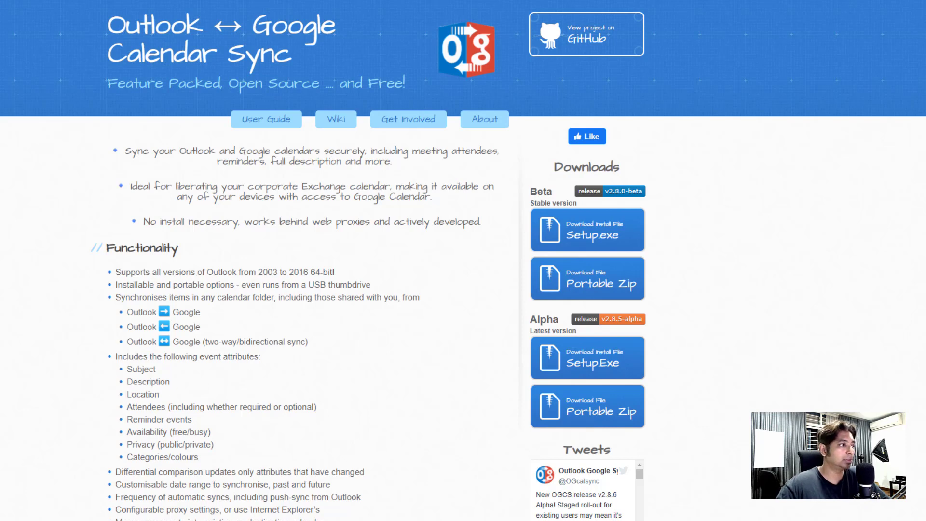
scroll(down, 3)
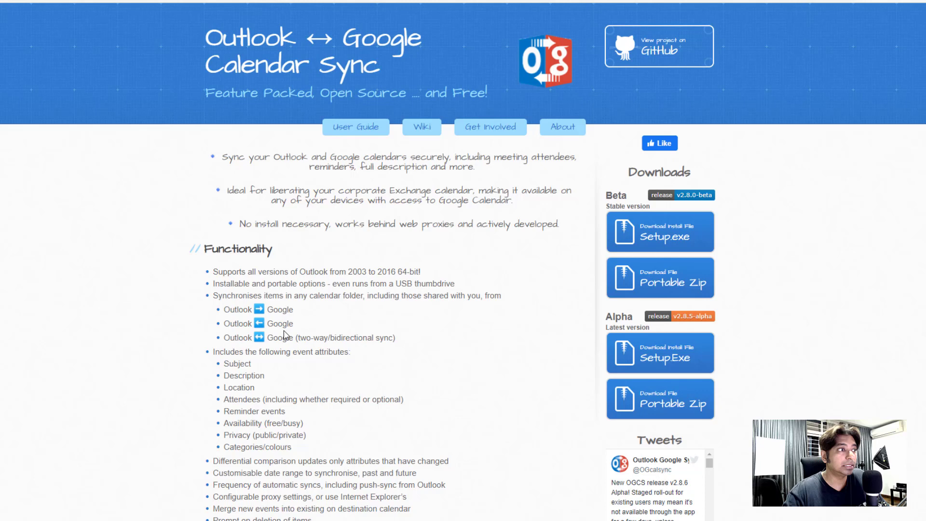
mouse_move(239, 419)
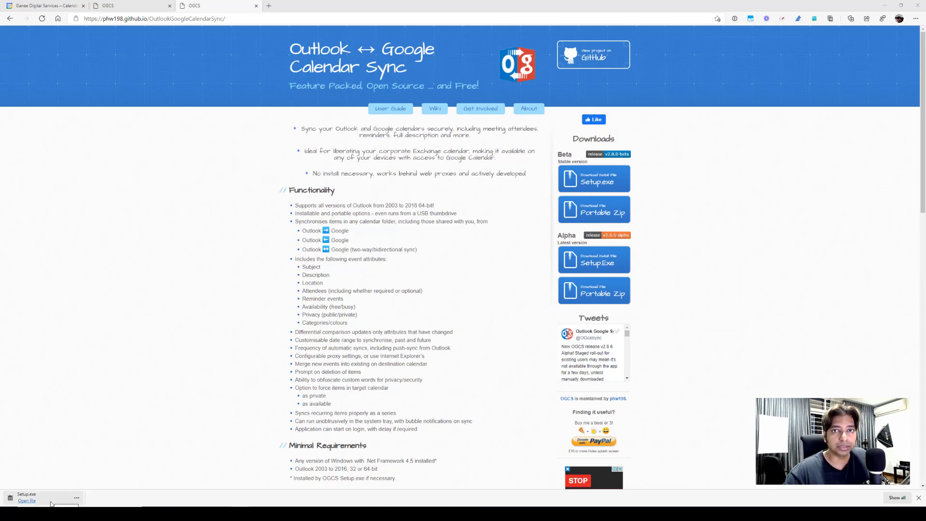
Step: Launch the downloaded OGCS Setup.exe installer
click(26, 501)
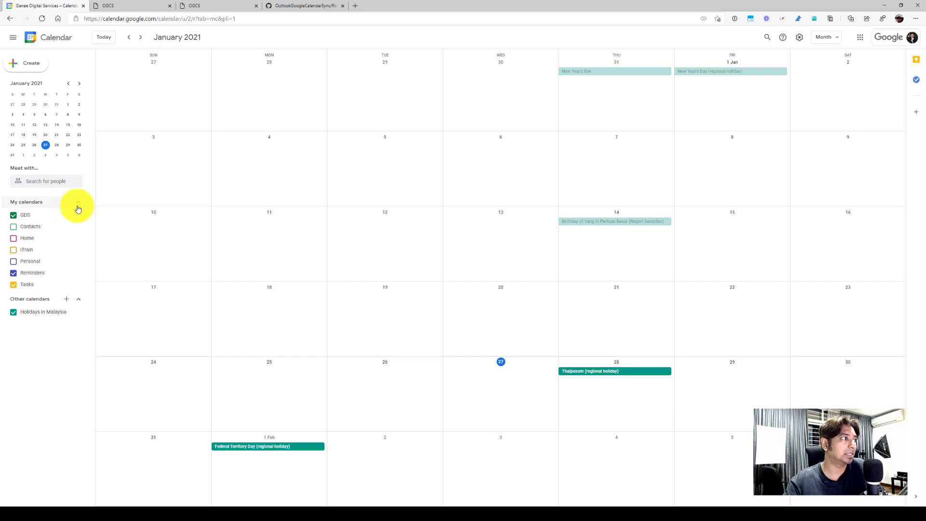
mouse_move(171, 187)
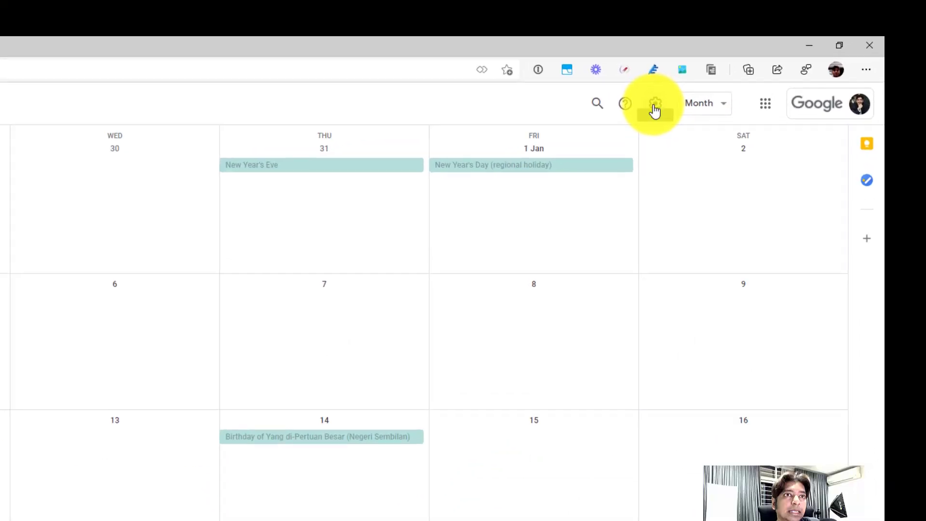
Step: Create a new Google calendar named 'Outlook' through Settings, then return to the calendar view
click(652, 103)
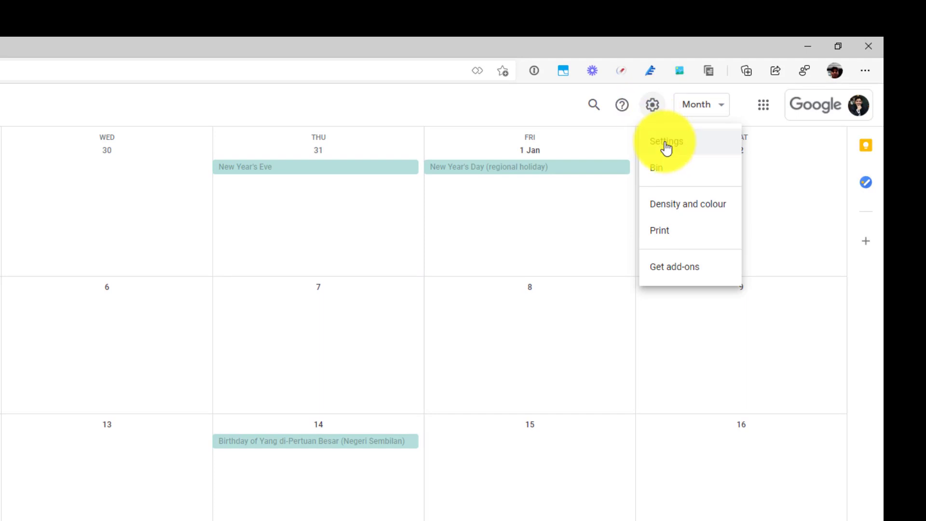
click(666, 141)
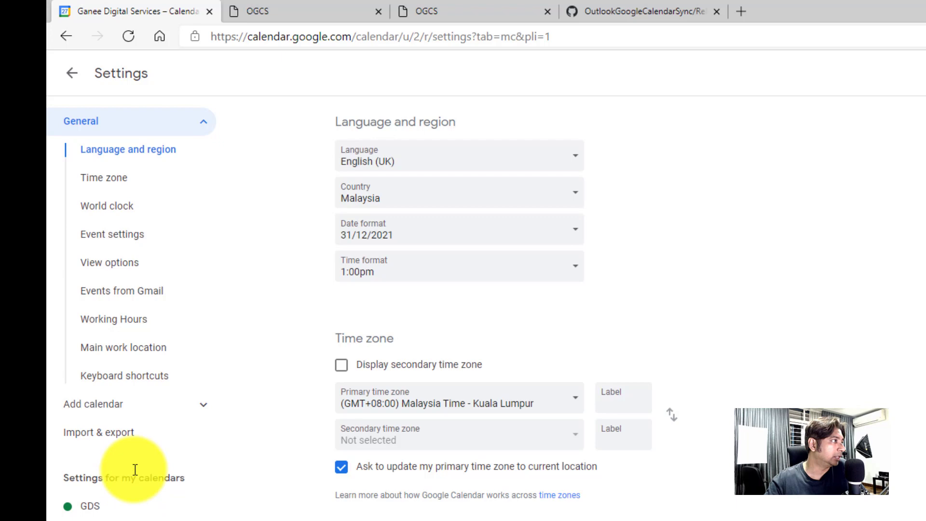
click(93, 404)
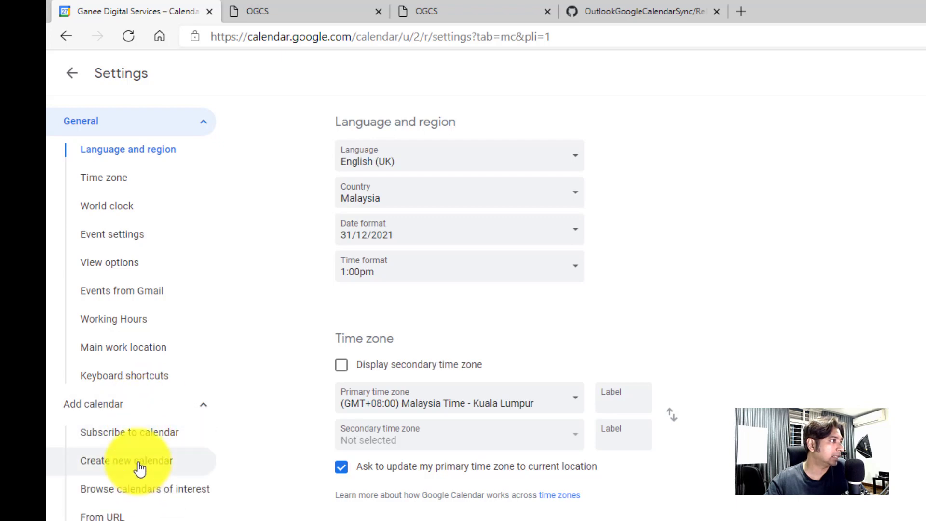
click(125, 461)
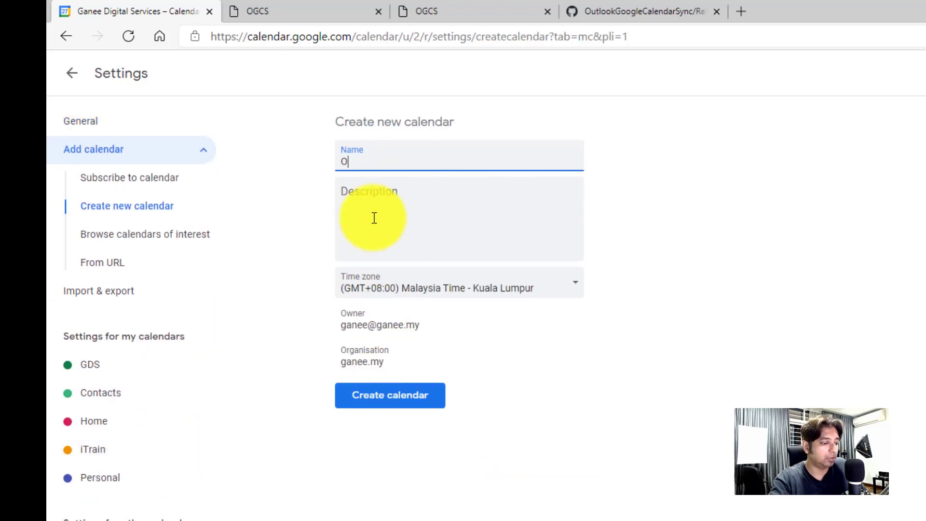
text(utlook)
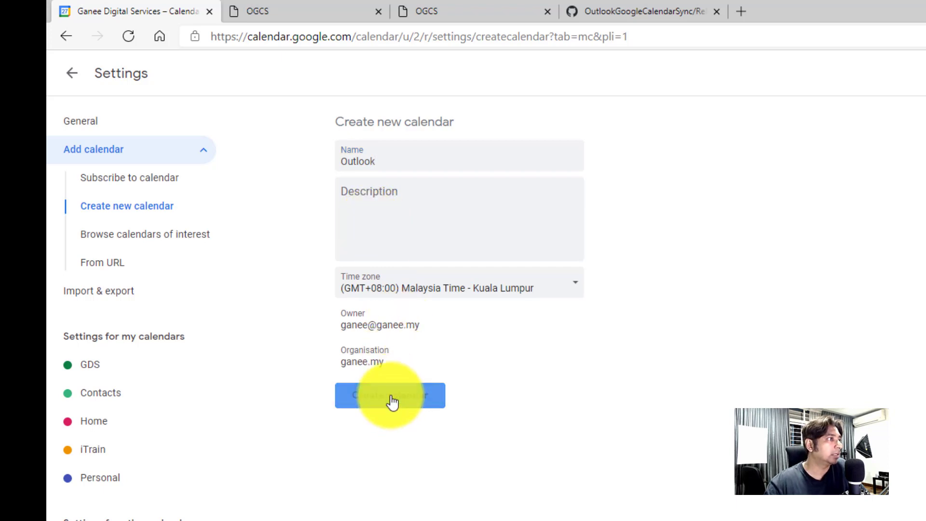
click(390, 395)
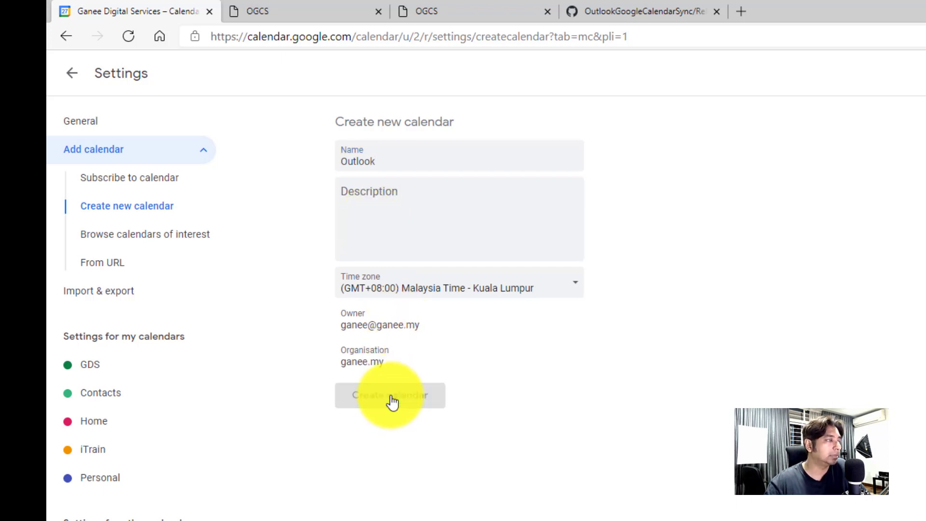
click(389, 395)
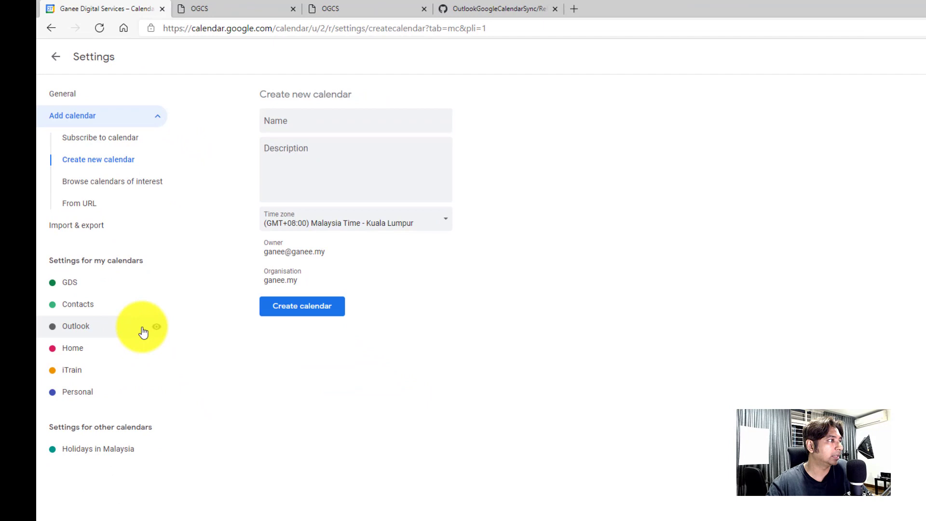
click(56, 55)
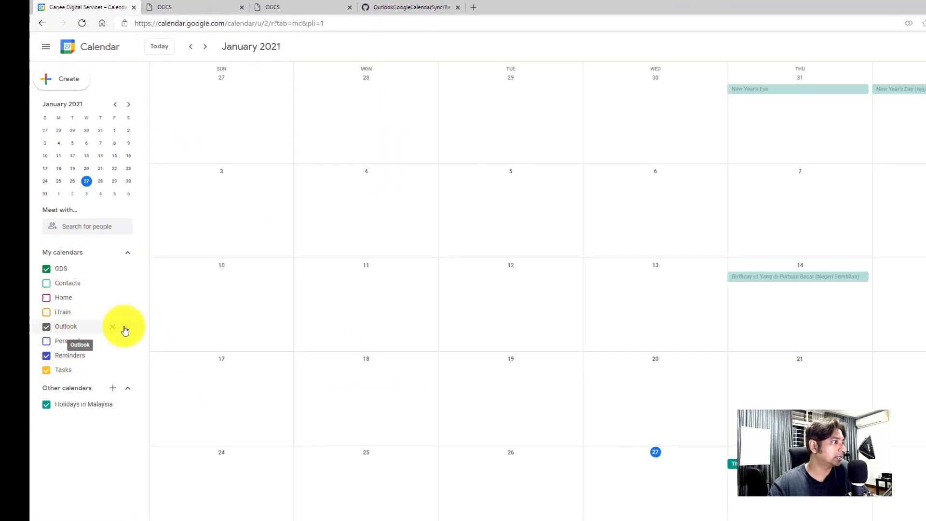
click(111, 327)
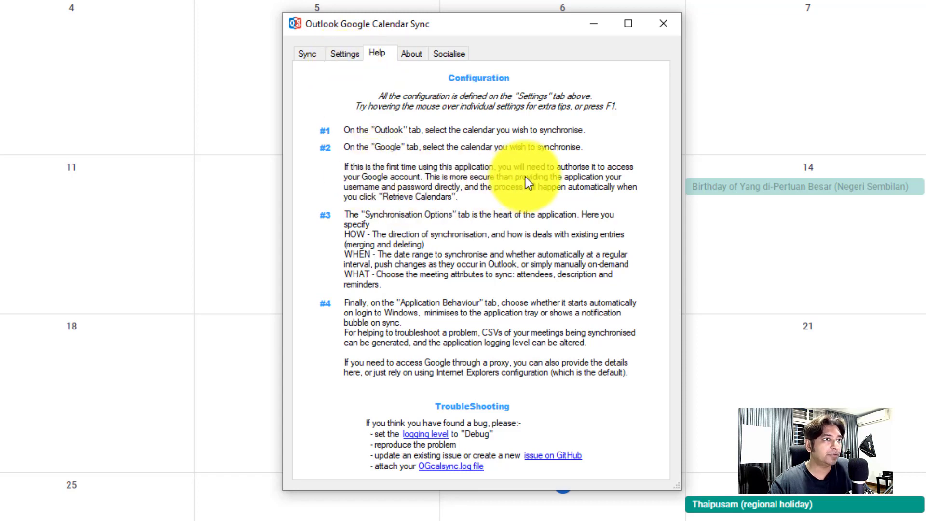
mouse_move(396, 201)
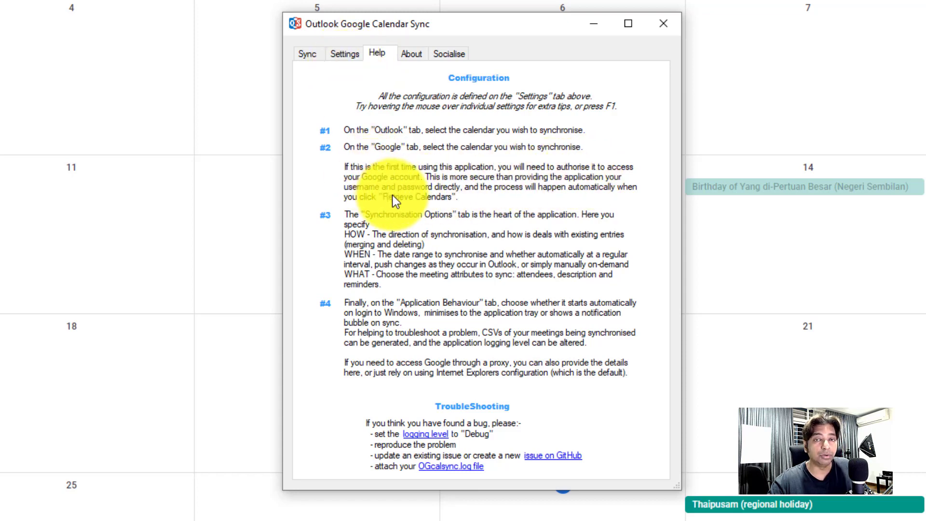
mouse_move(386, 220)
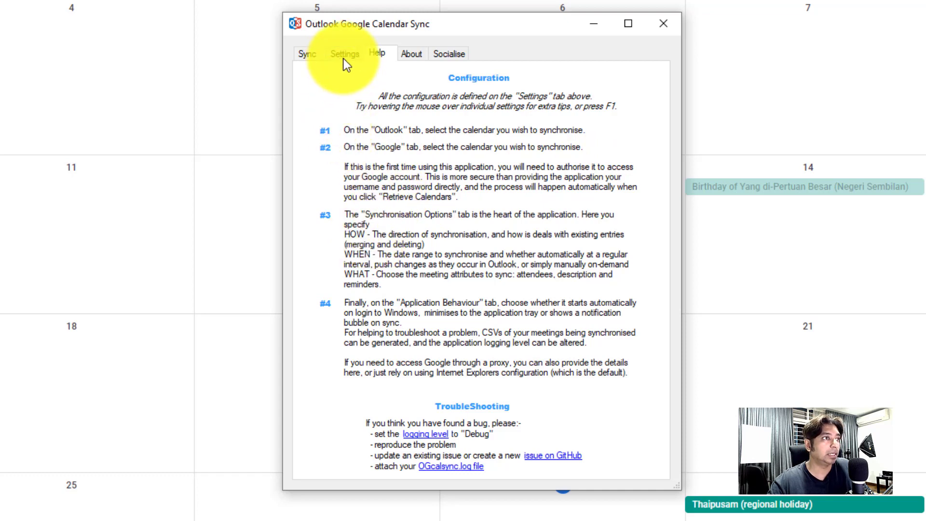
Step: Keep Outlook's default mailbox and calendar, with the category filter left on exclude mode
click(345, 53)
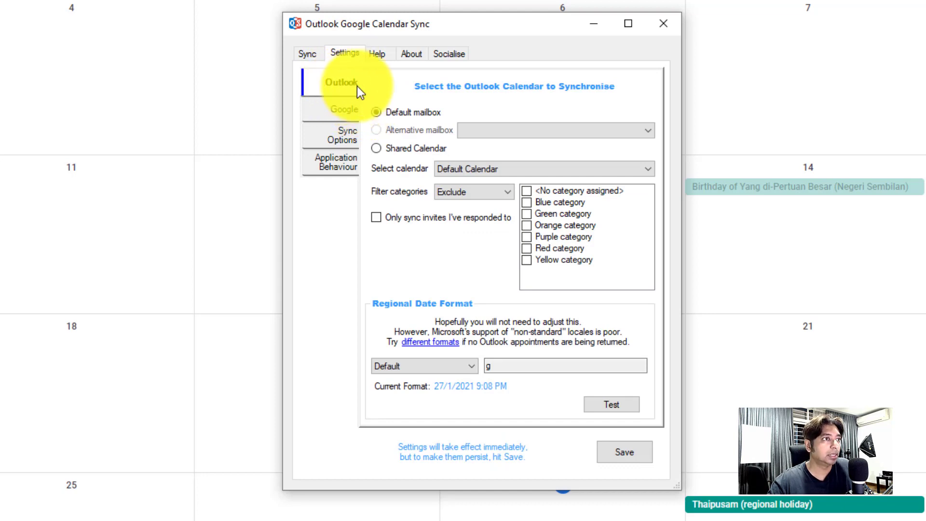
mouse_move(461, 100)
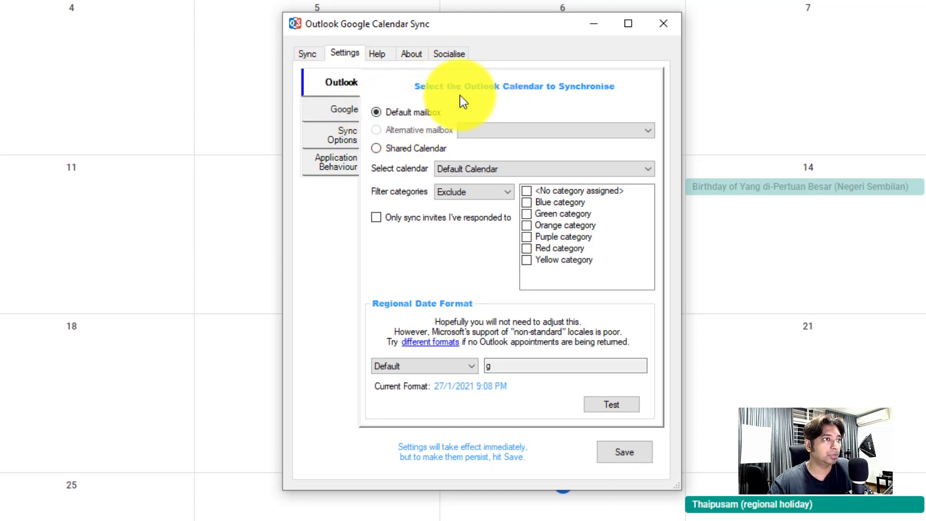
mouse_move(425, 133)
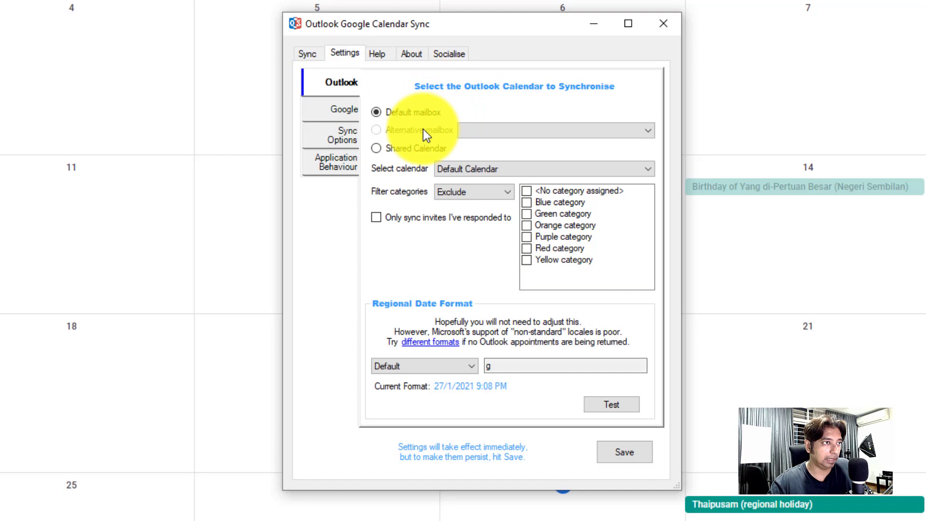
mouse_move(413, 156)
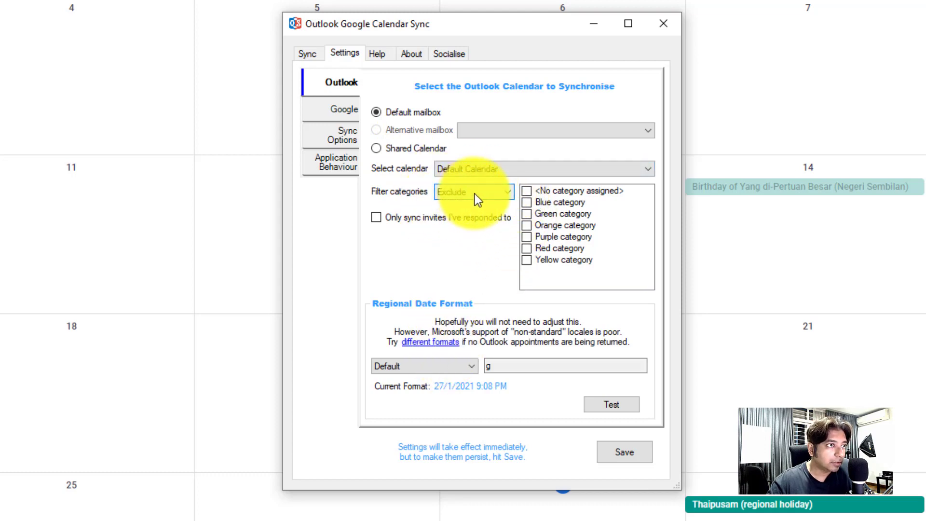
click(473, 191)
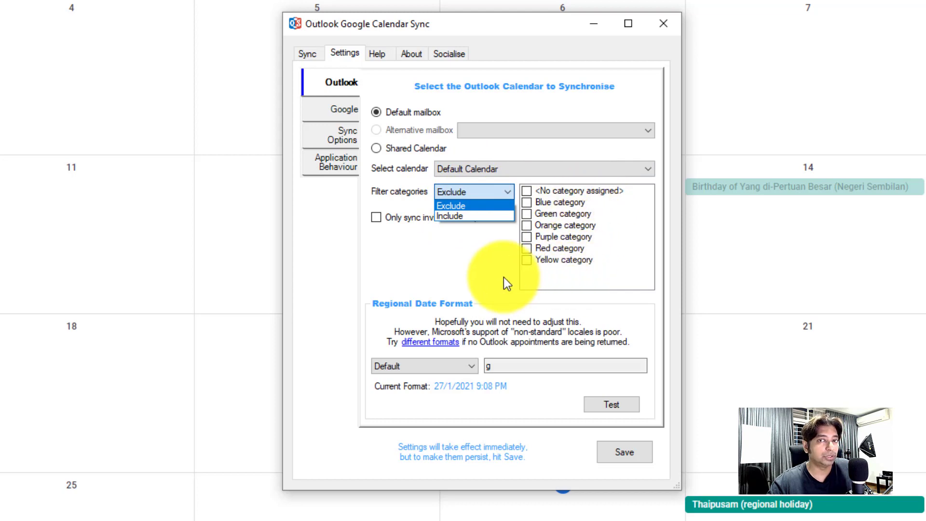
click(450, 205)
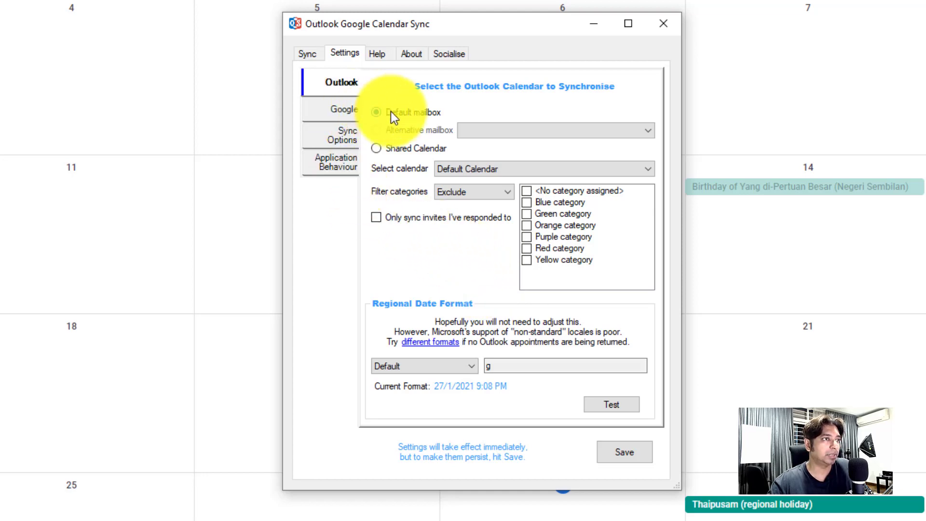
click(343, 108)
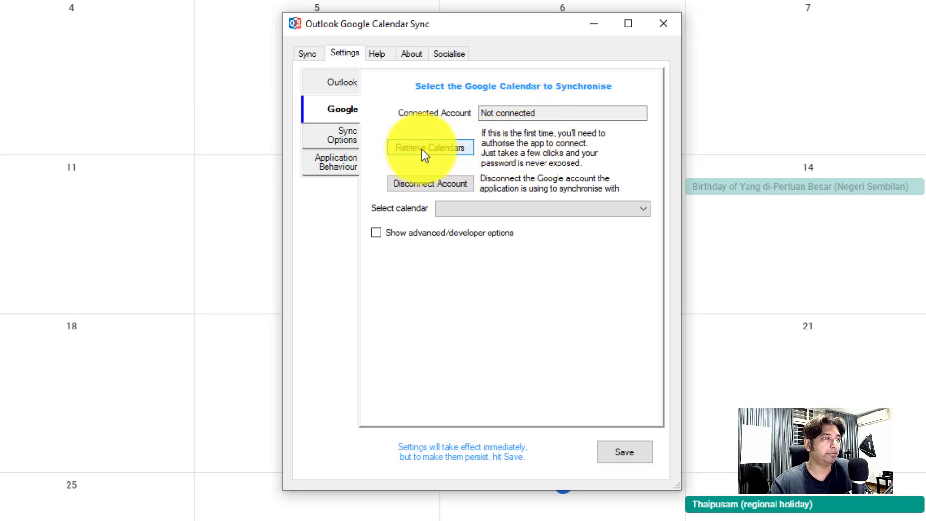
Step: Connect a Google account to OGCS and allow it calendar access
click(429, 147)
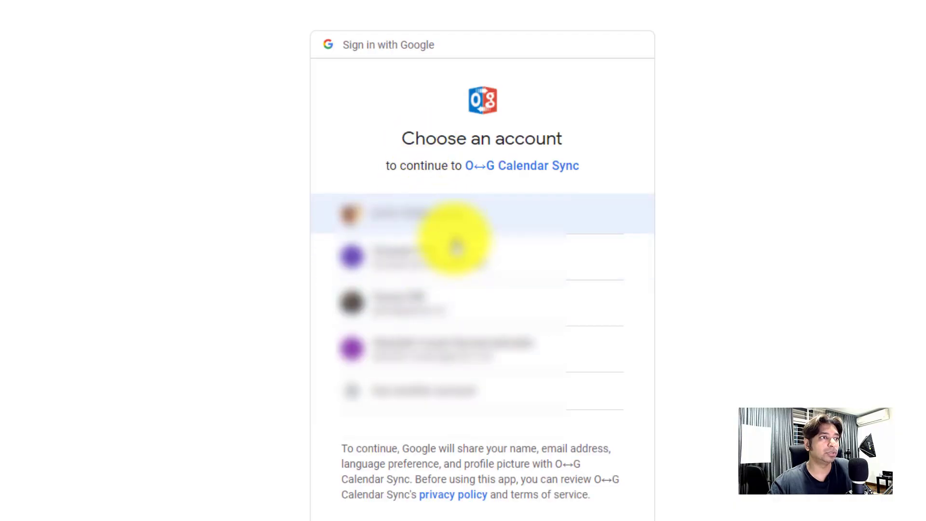
mouse_move(431, 303)
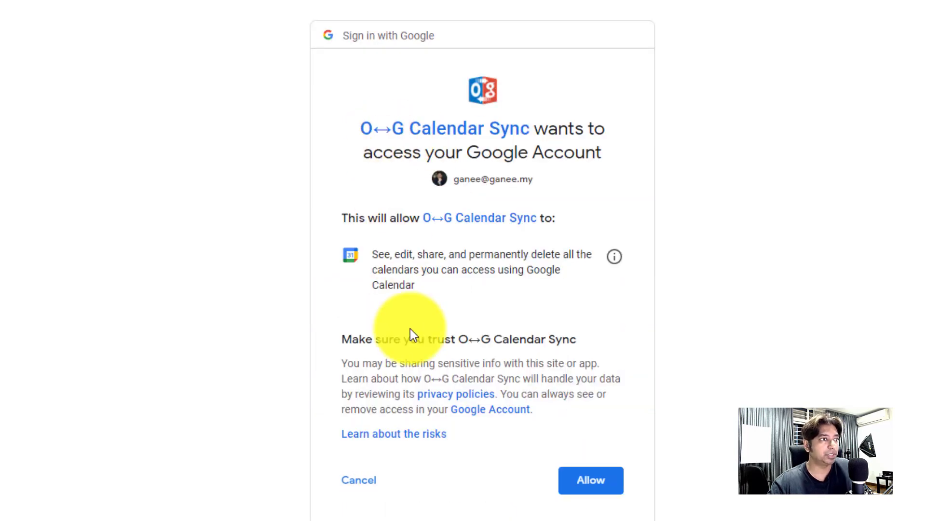
click(589, 480)
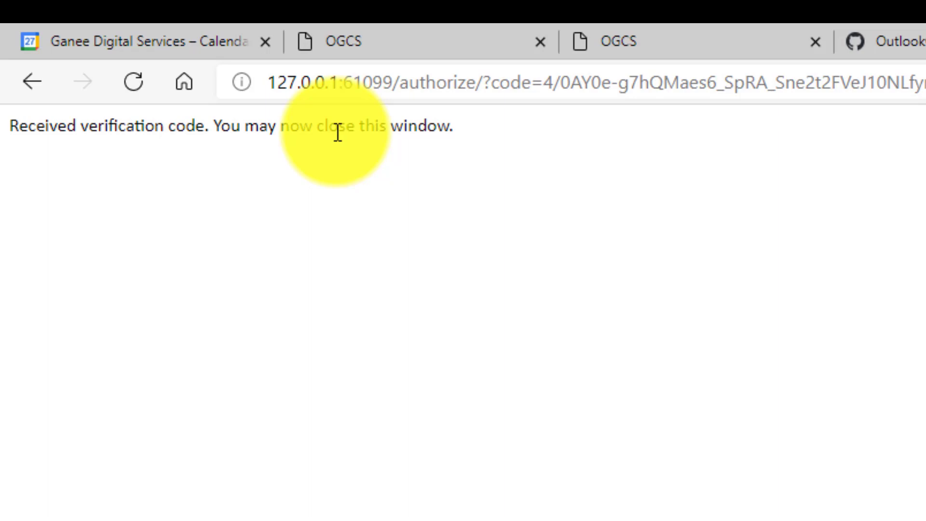
click(301, 13)
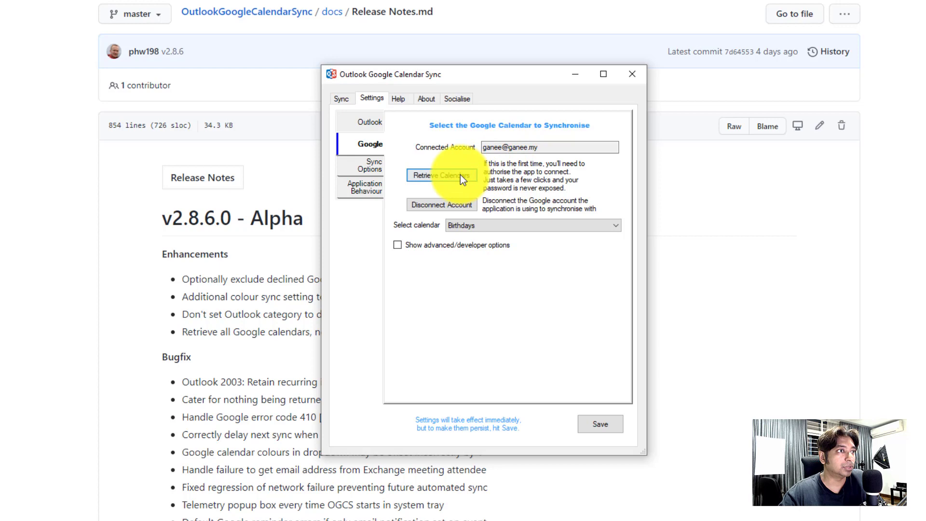
Step: Refresh the Google calendar list and choose 'Outlook' as the sync target
click(441, 176)
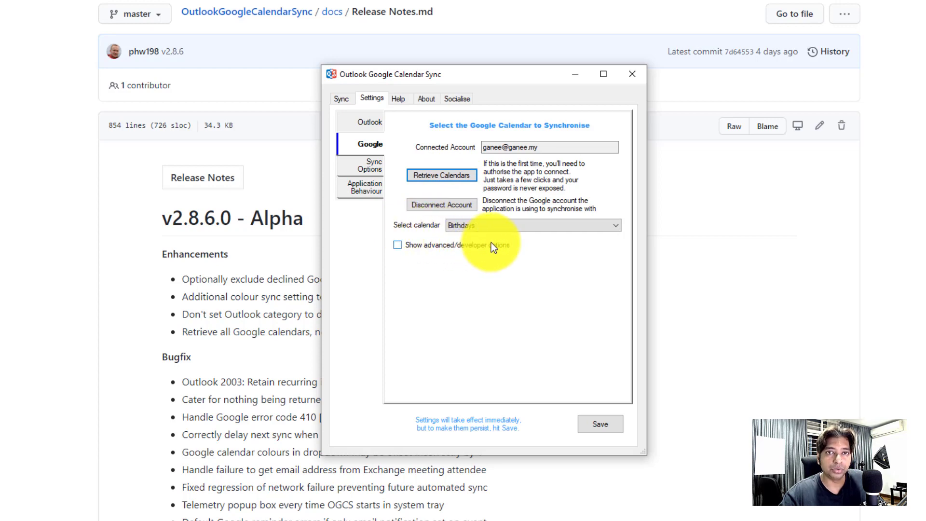
click(614, 226)
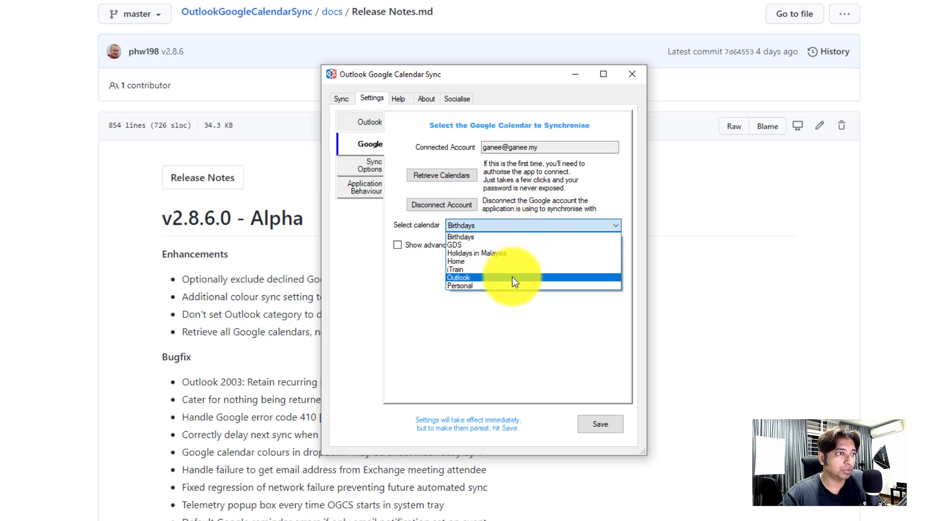
click(458, 278)
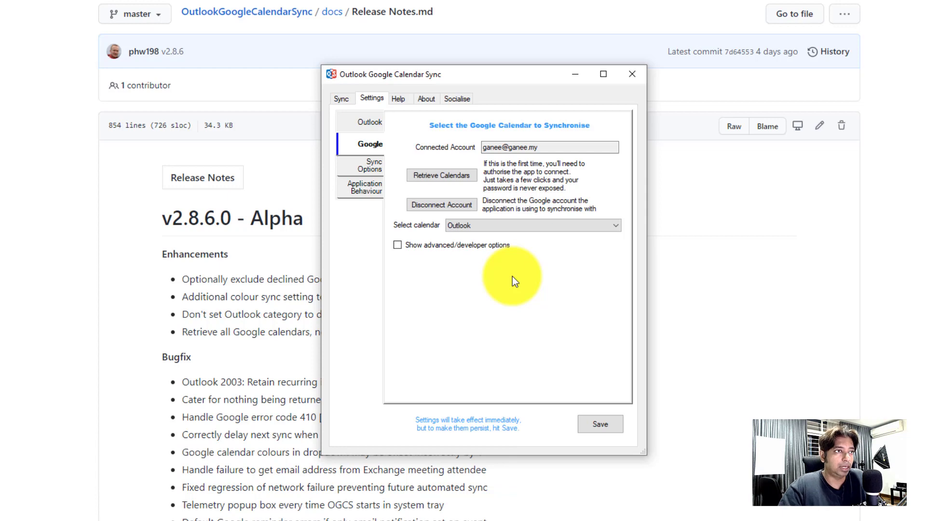
mouse_move(484, 180)
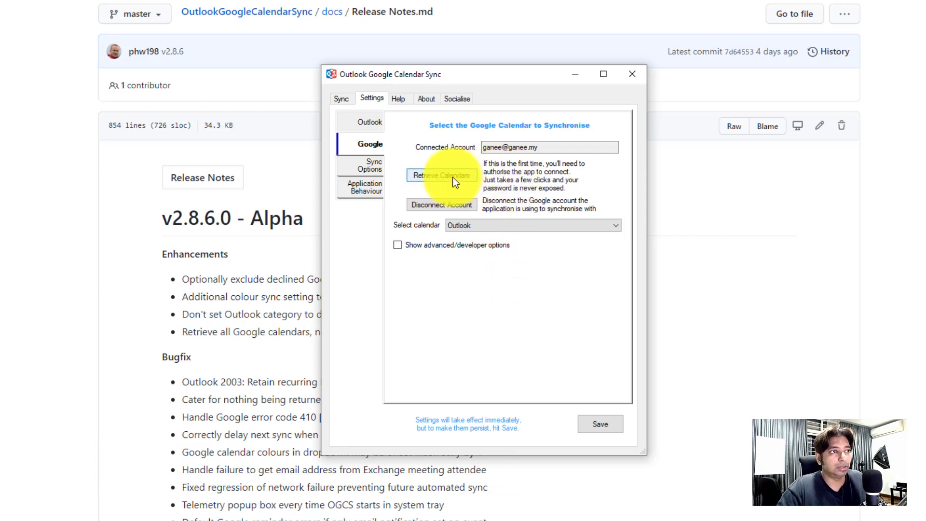
click(369, 165)
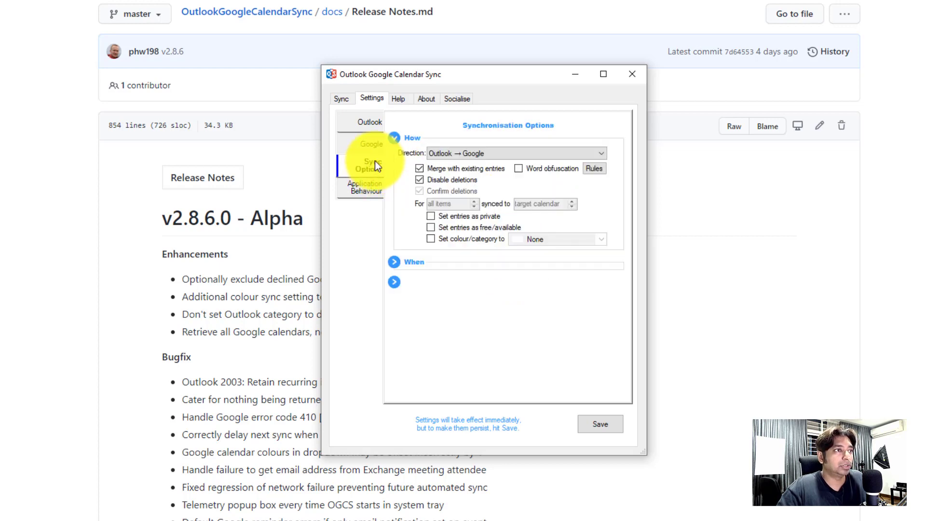
Step: Confirm the sync direction is Outlook → Google
click(394, 281)
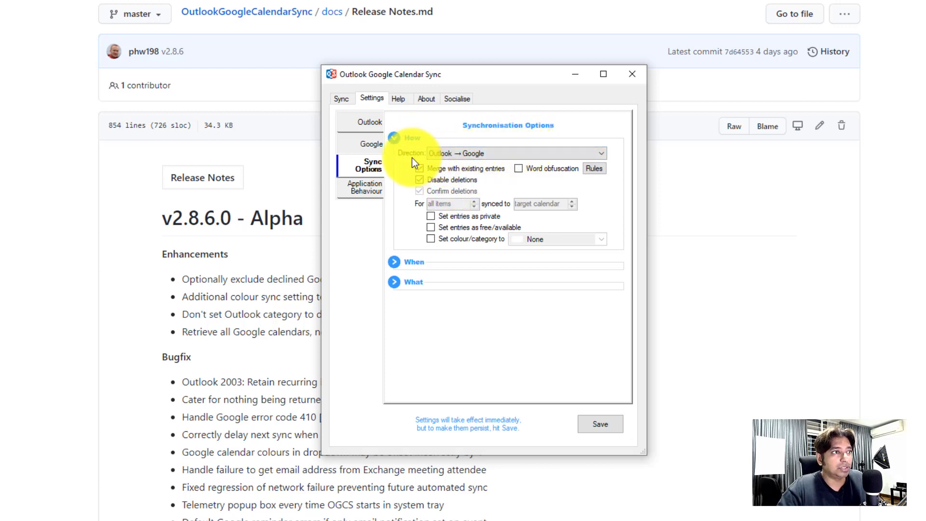
click(599, 152)
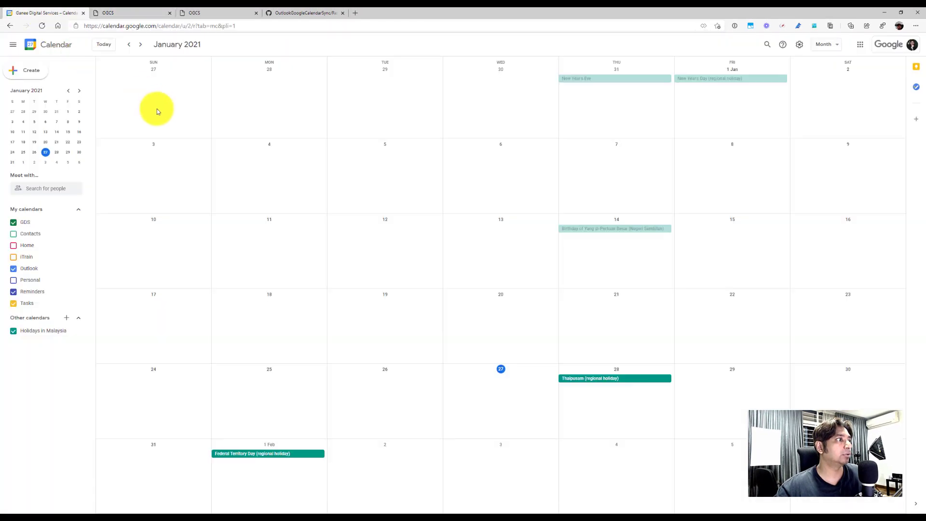
Step: Hide and re-show the Outlook calendar under My calendars in Google Calendar
click(13, 268)
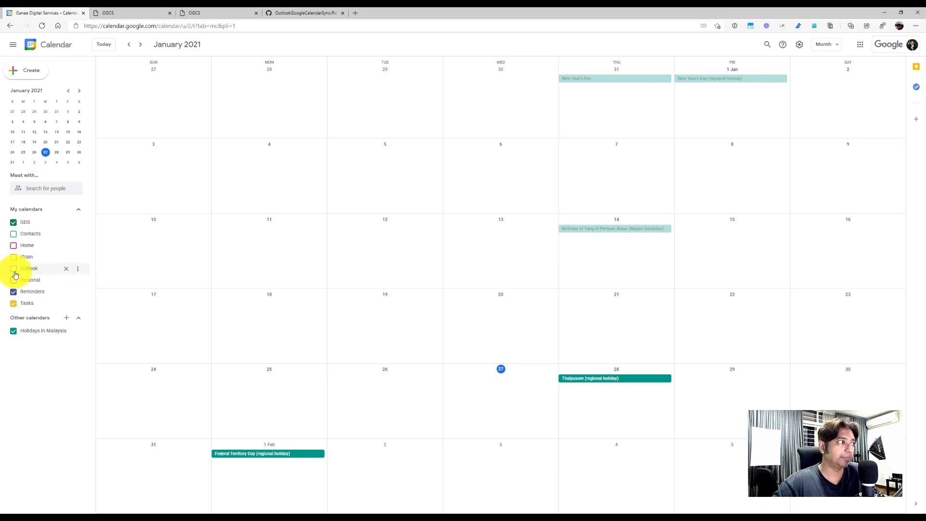
click(13, 268)
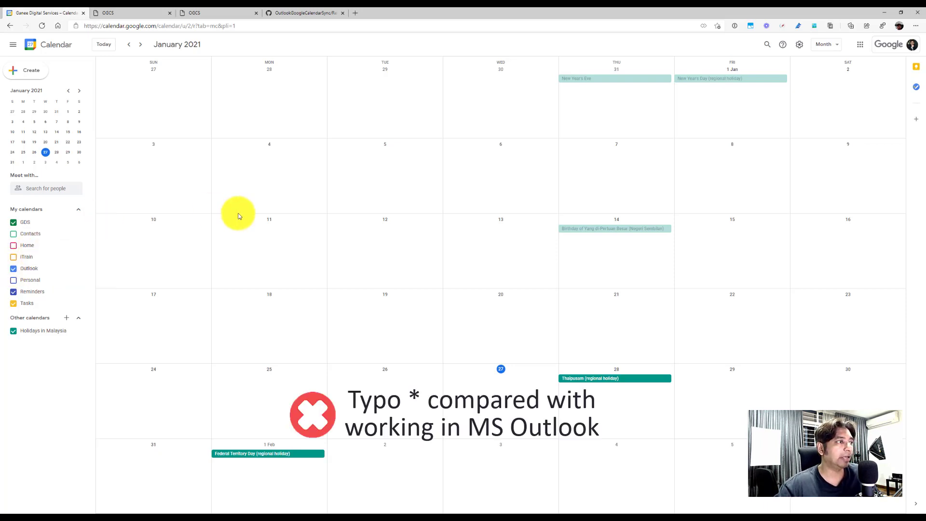
mouse_move(313, 274)
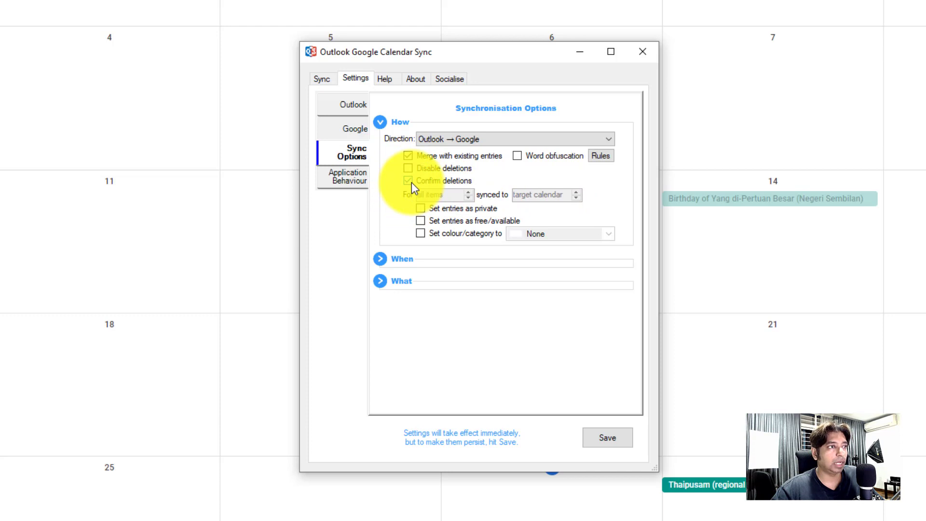
Step: Untick Disable deletions, keeping Merge with existing entries enabled
click(408, 180)
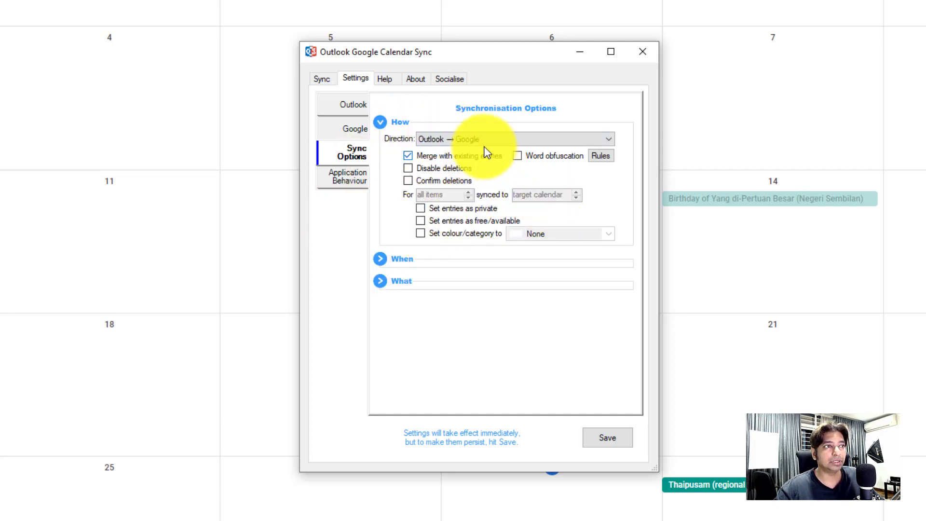
mouse_move(378, 265)
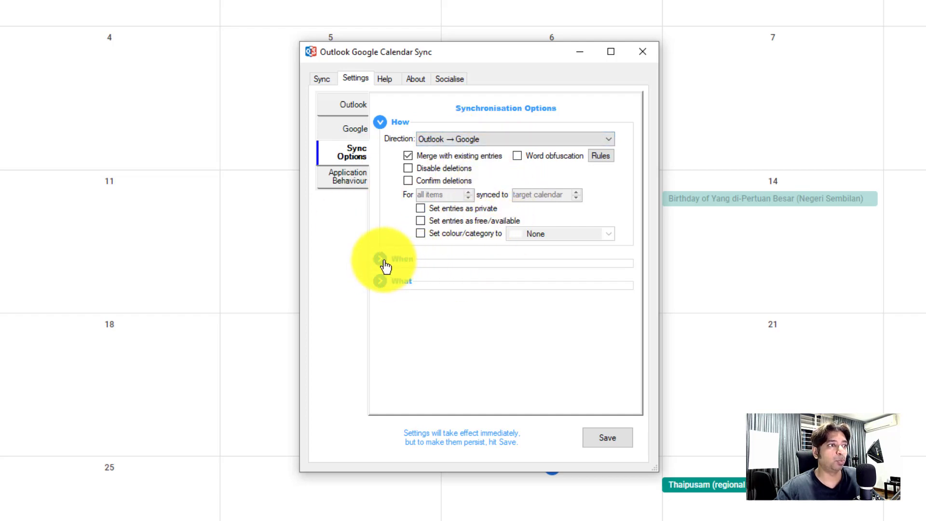
Step: Under When, set the schedule to every 2 Hours and push Outlook changes immediately
click(380, 258)
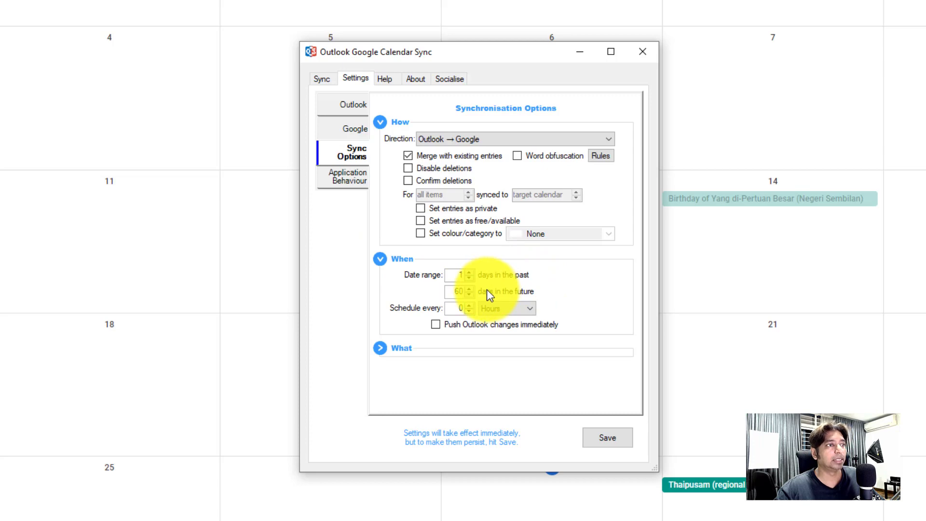
mouse_move(484, 288)
text(30)
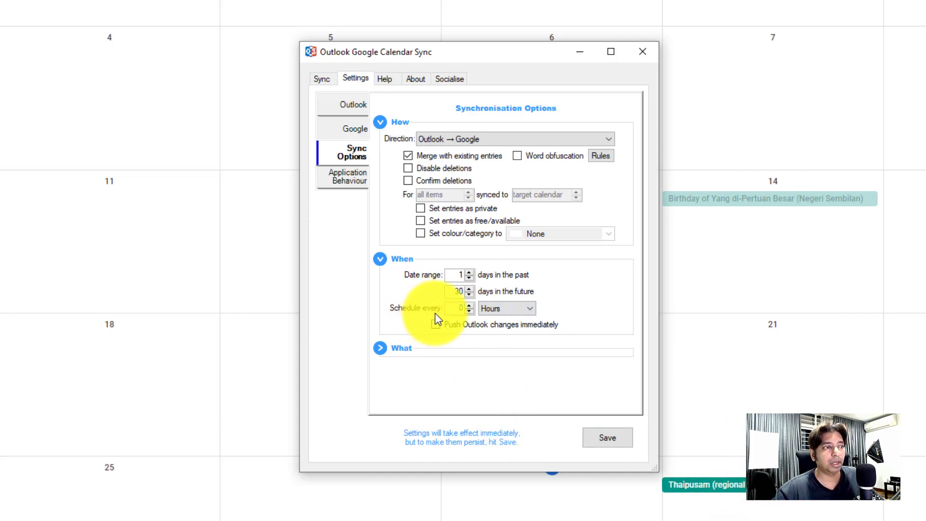
click(529, 307)
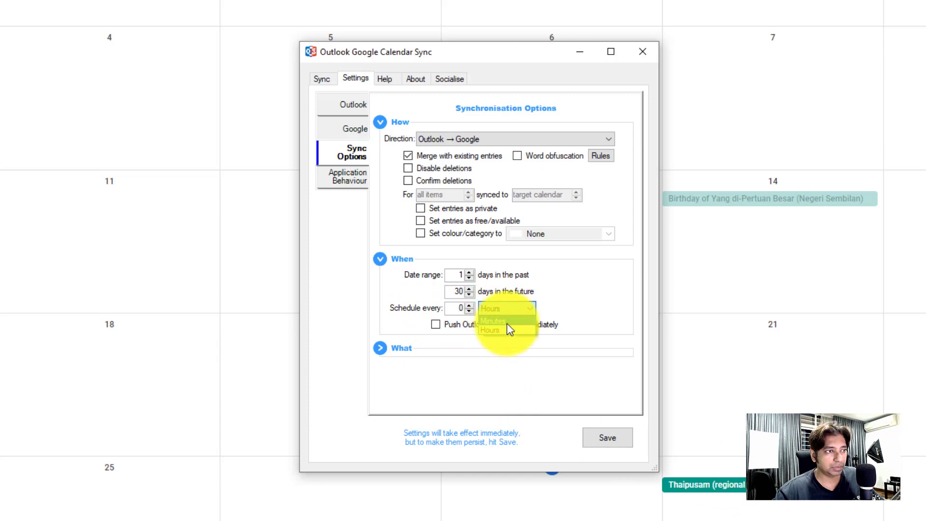
click(505, 308)
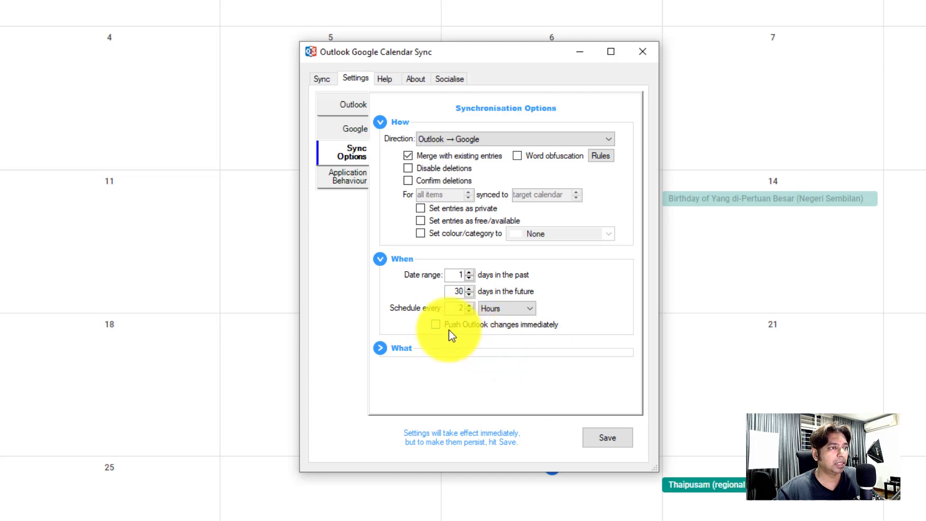
click(436, 324)
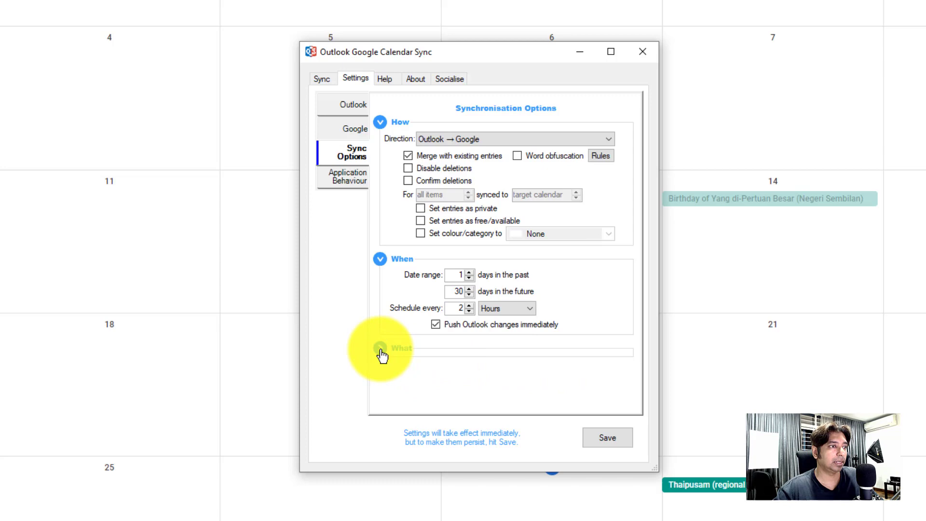
Step: Under What, include attendees with emails cloaked in Google, then save the settings
click(400, 347)
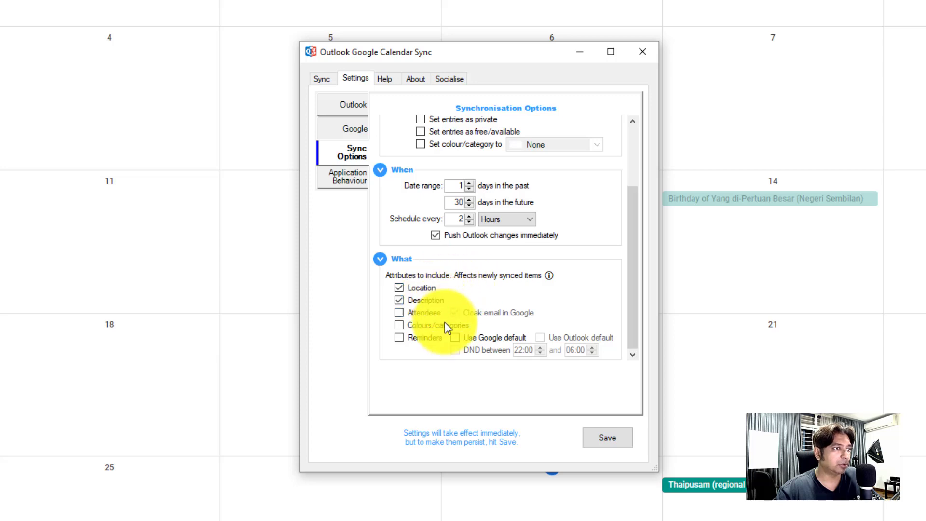
click(398, 312)
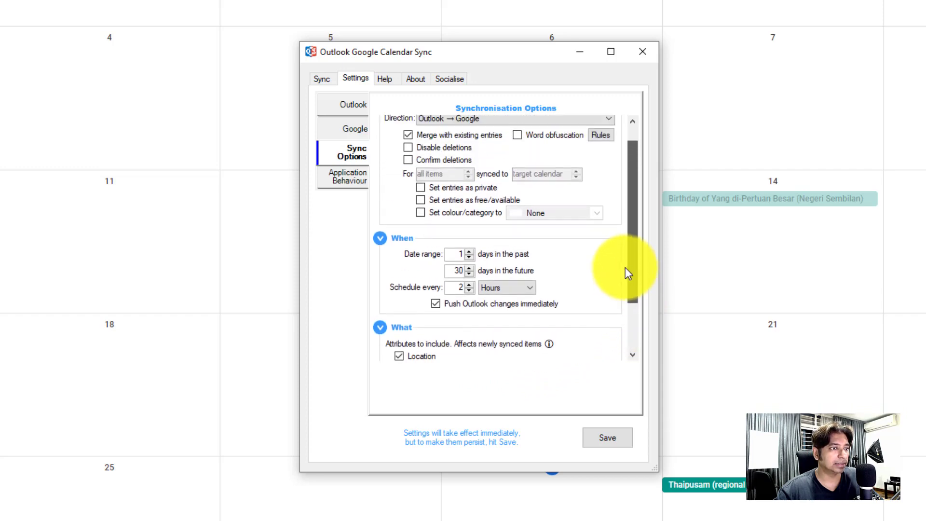
scroll(down, 3)
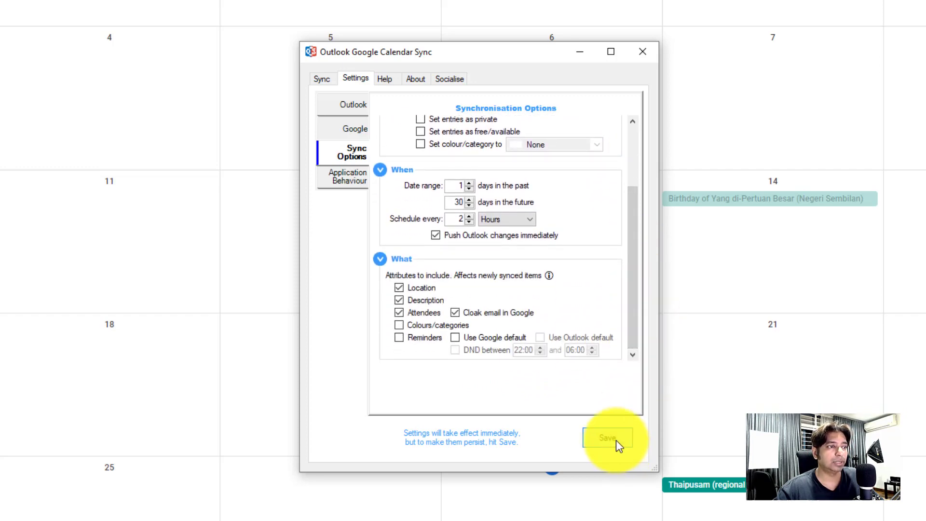
click(608, 438)
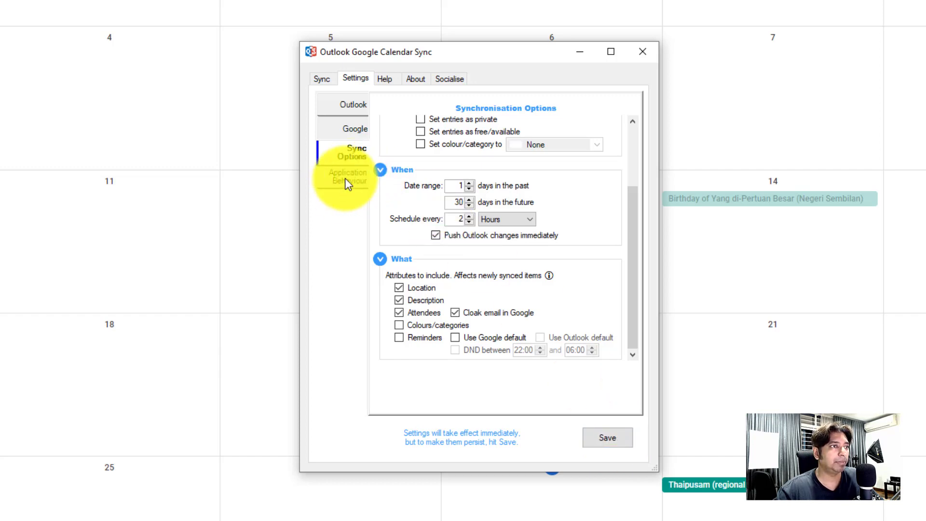
Step: Show the Application Behaviour settings with the Logging section collapsed
click(347, 176)
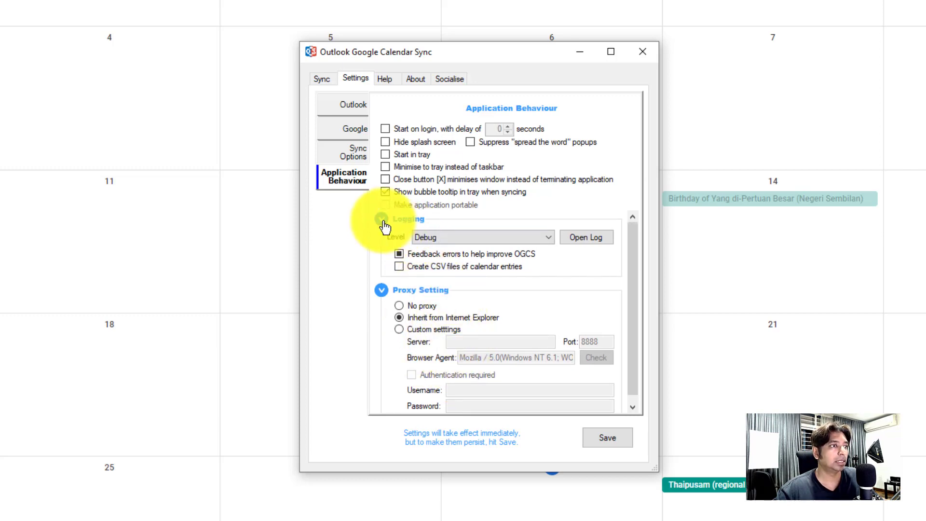
click(381, 218)
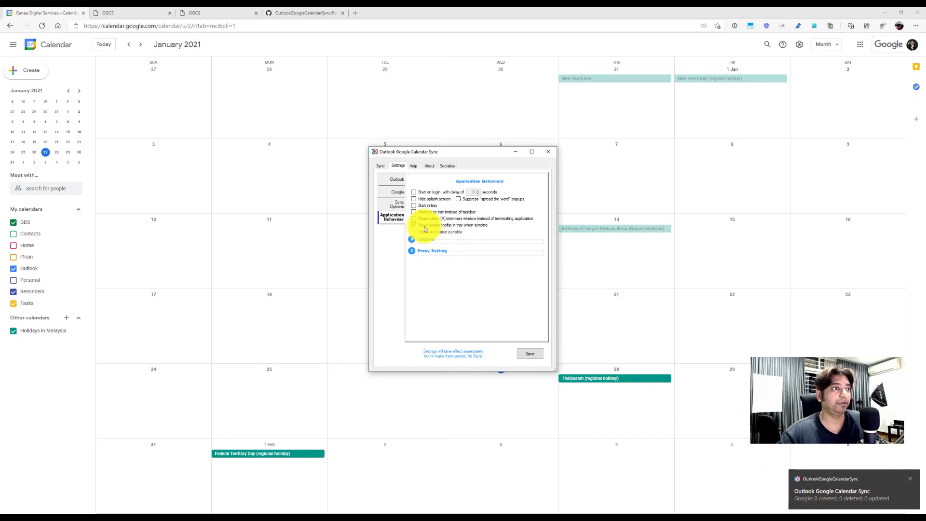
Step: Return to the Sync tab to review the successful Outlook → Google sync log
click(397, 204)
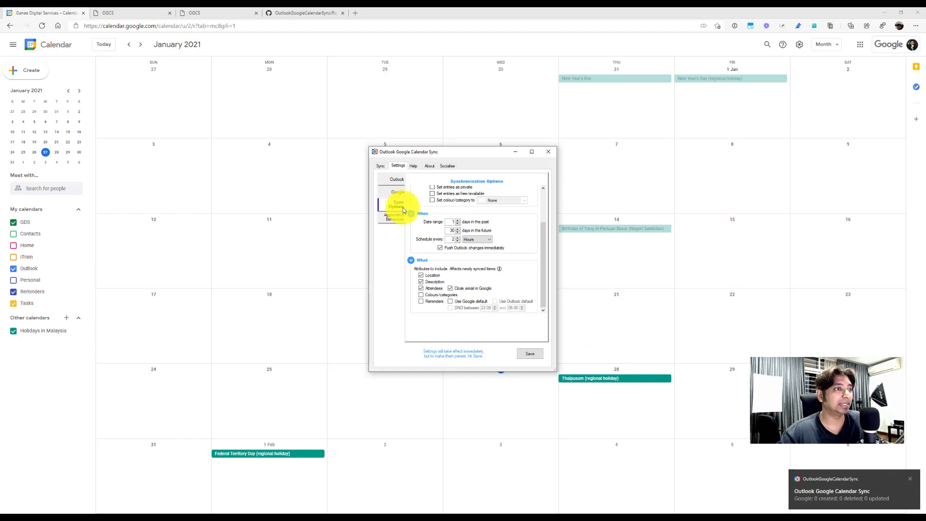
click(380, 166)
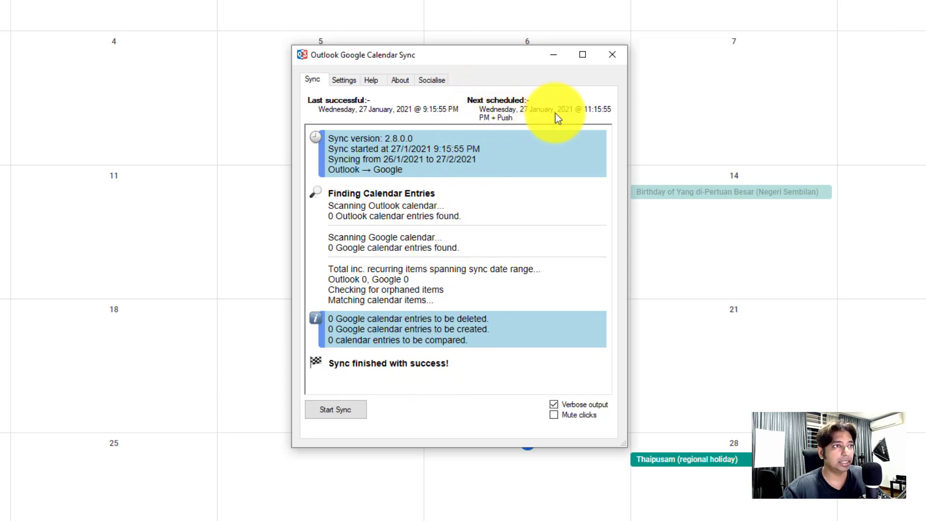
mouse_move(434, 118)
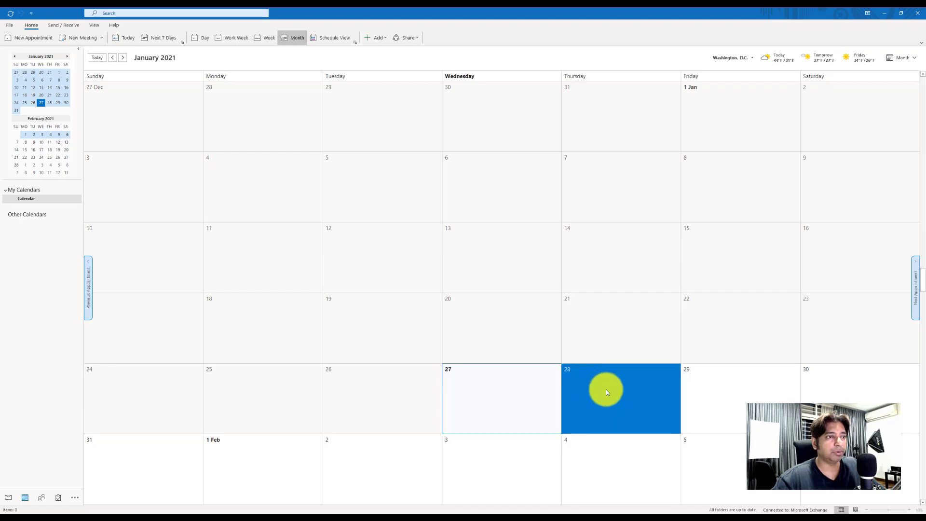
Step: Save a 'Breakfast with Kevin' appointment on 28 January, 9:00–10:00 AM
double_click(605, 393)
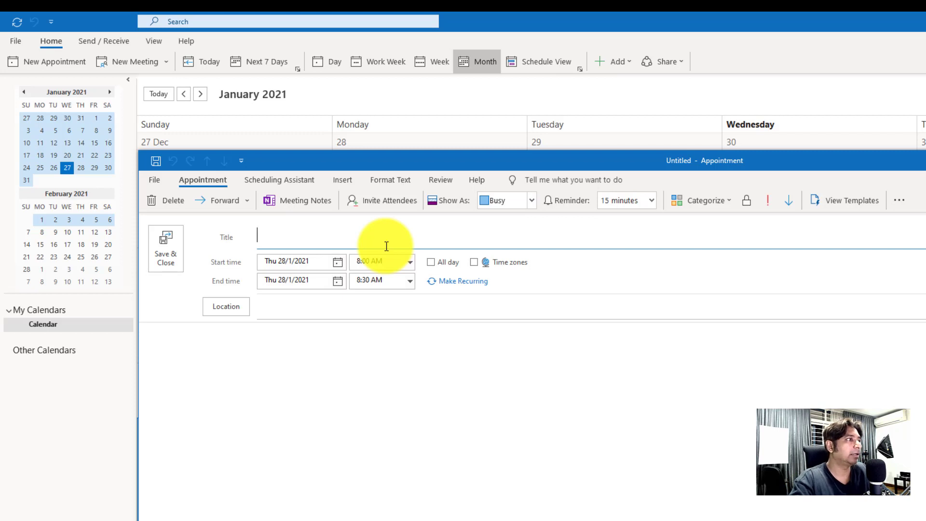
text(Breakfast)
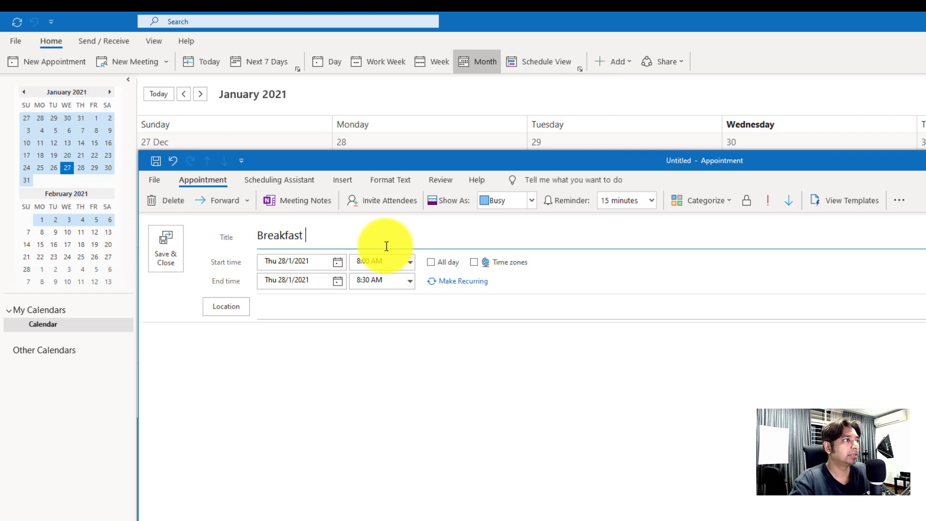
text(with Kevin)
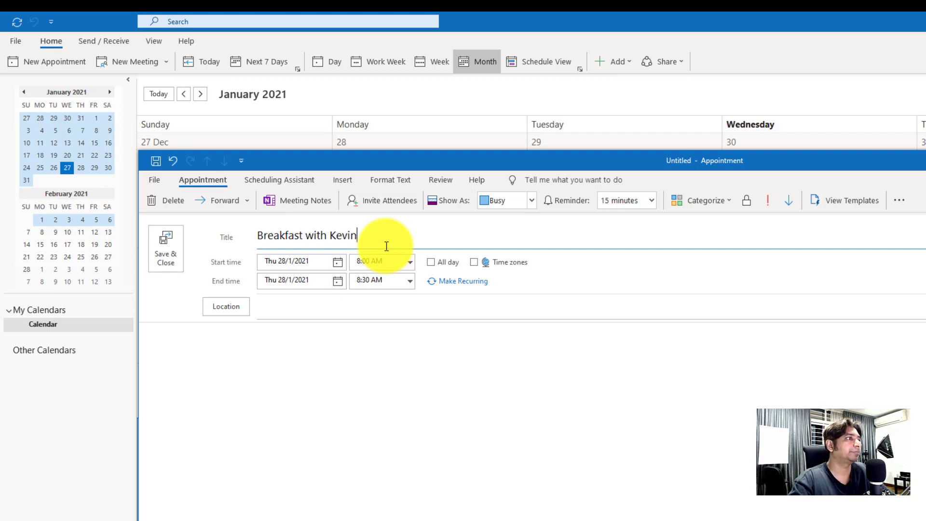
click(410, 262)
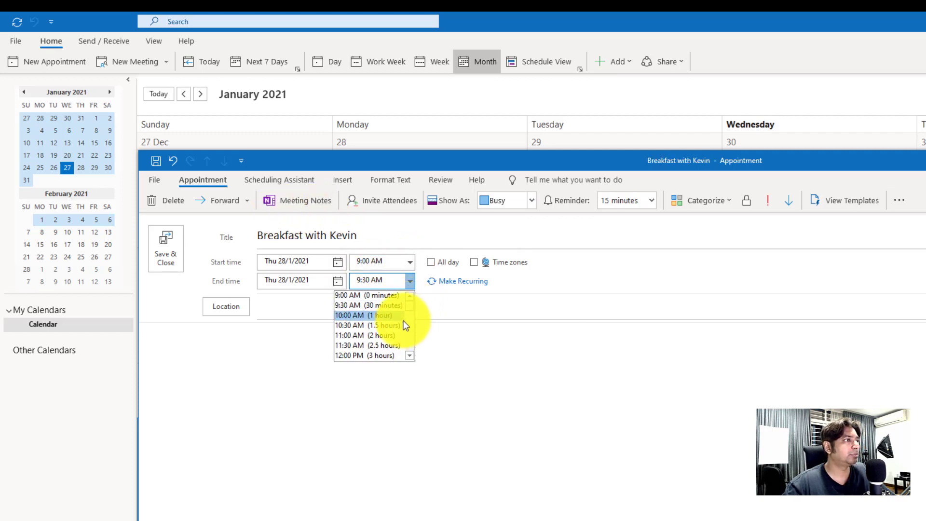
click(363, 314)
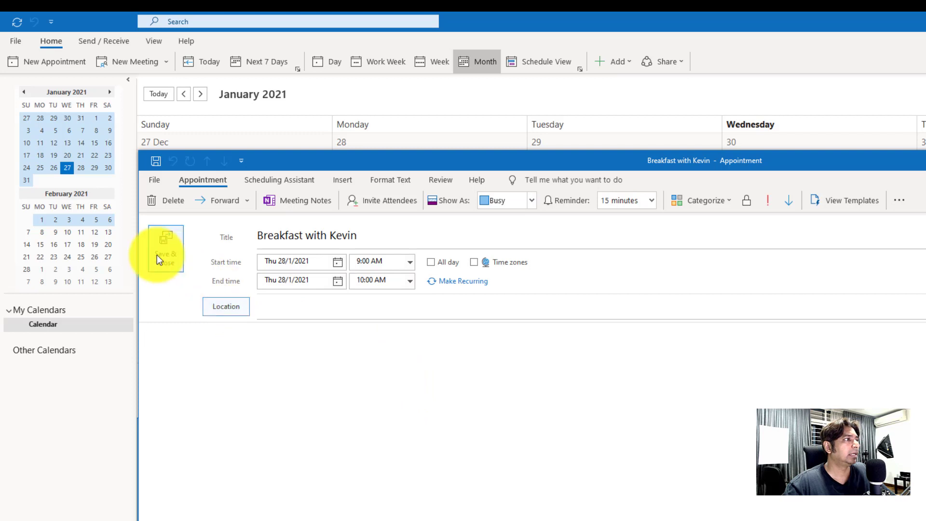
click(167, 248)
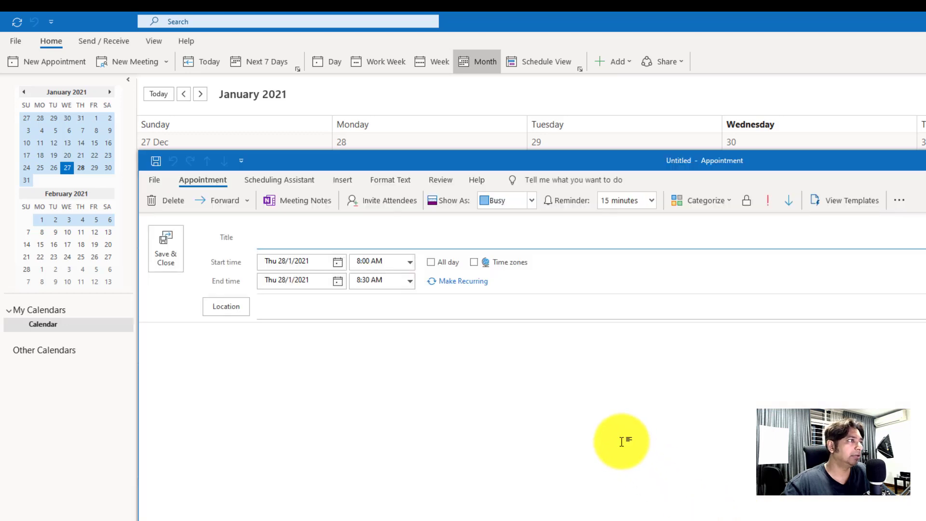
Step: Save a 4:00–4:30 PM 'Play time with my son' appointment on 28 January
text(Play)
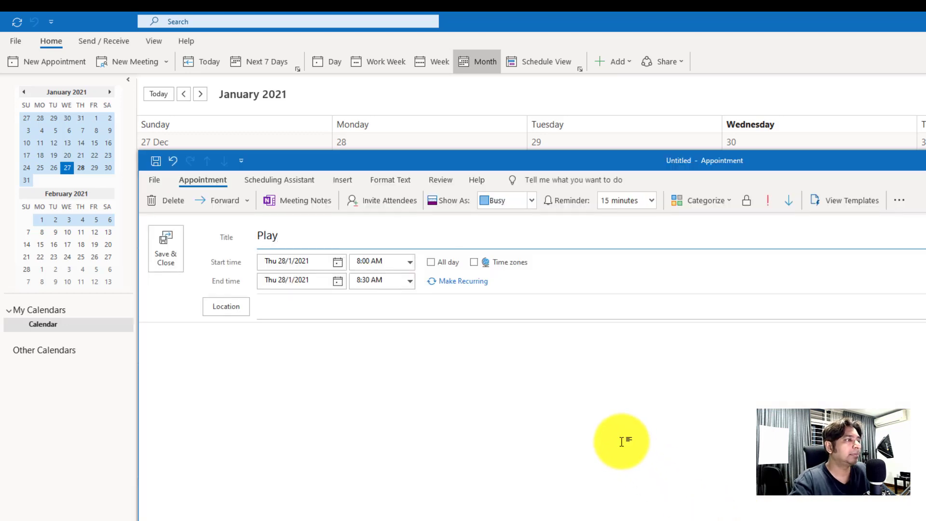
text(time with my son)
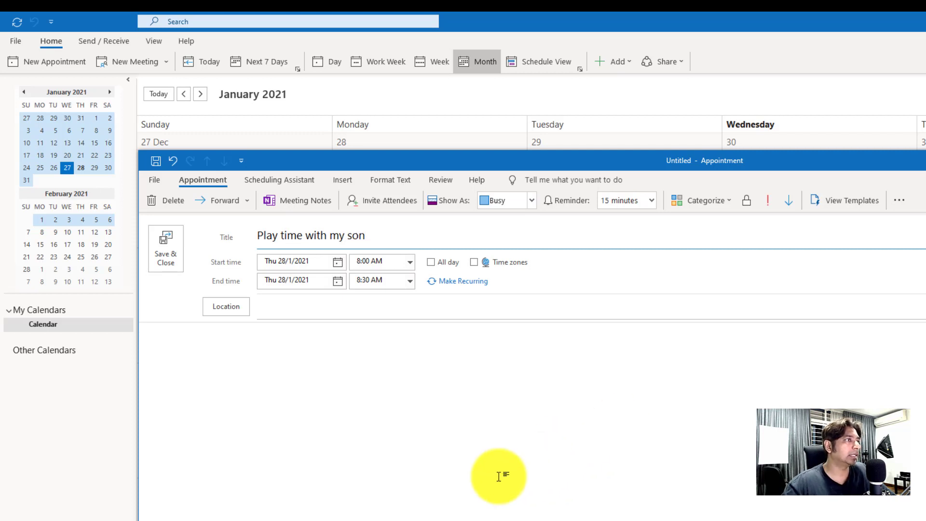
click(410, 261)
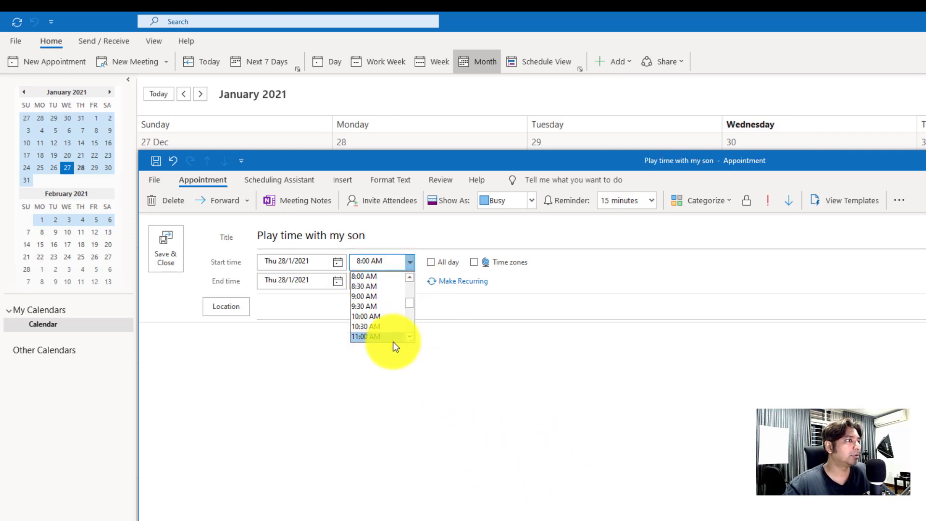
scroll(down, 3)
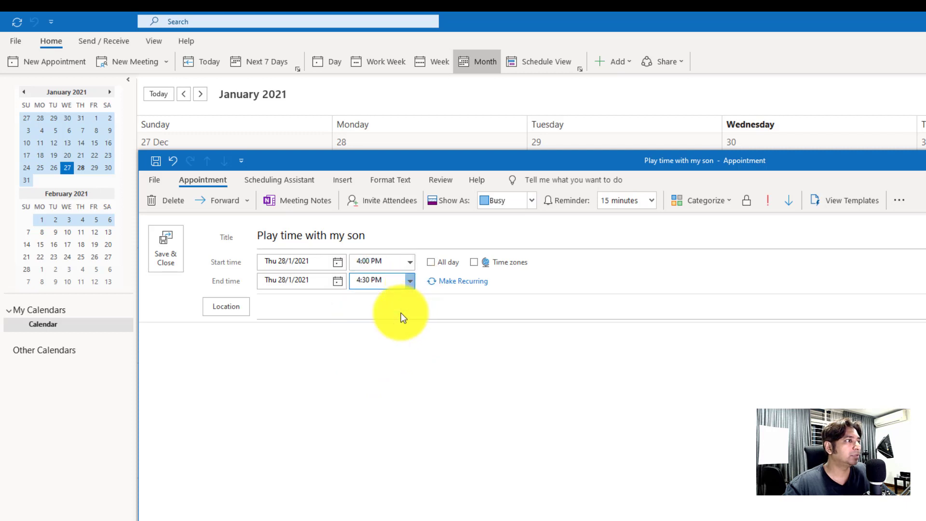
click(166, 247)
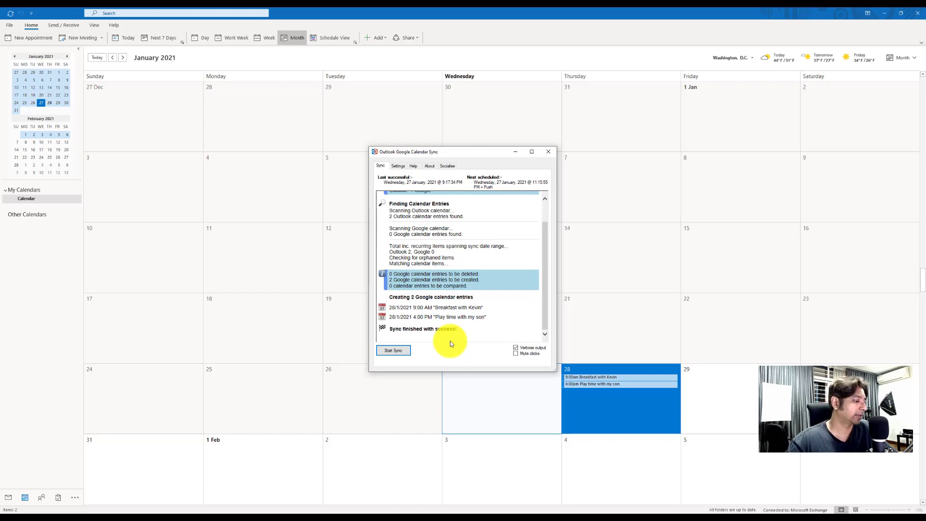
key(alt+tab)
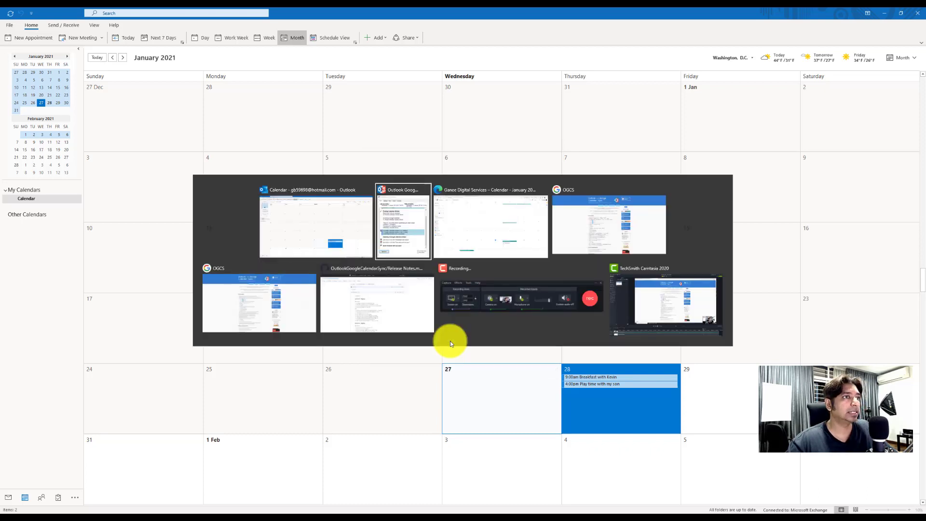